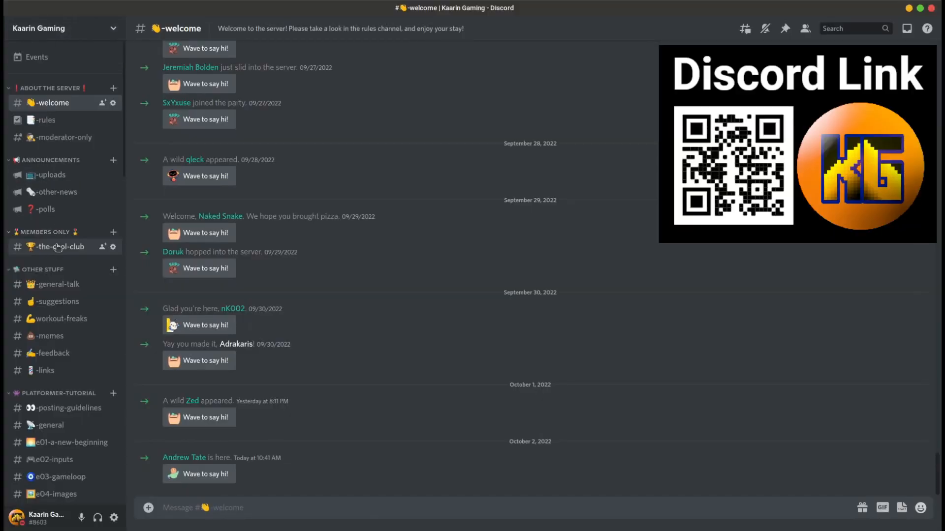
# Visit general-talk, then the e01-a-new-beginning channel under PLATFORMER-TUTORIAL.
pyautogui.click(57, 283)
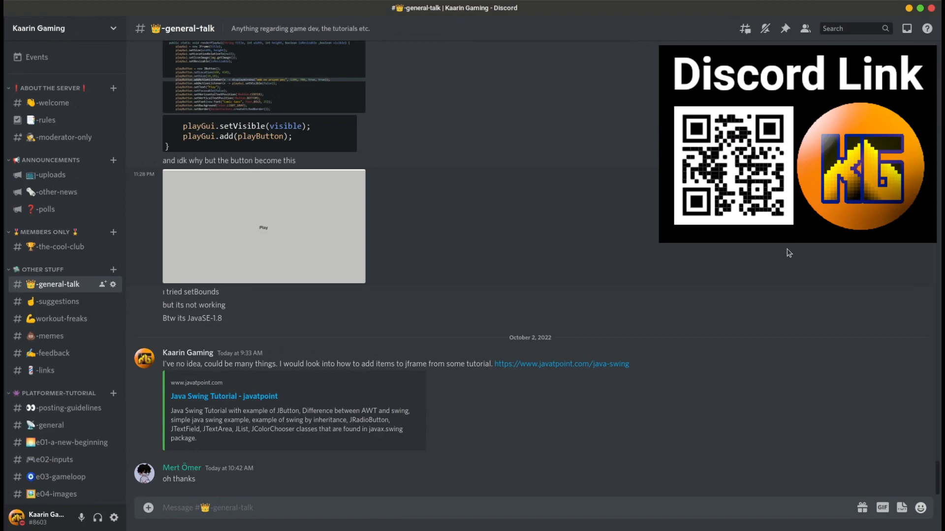
pyautogui.scroll(-3)
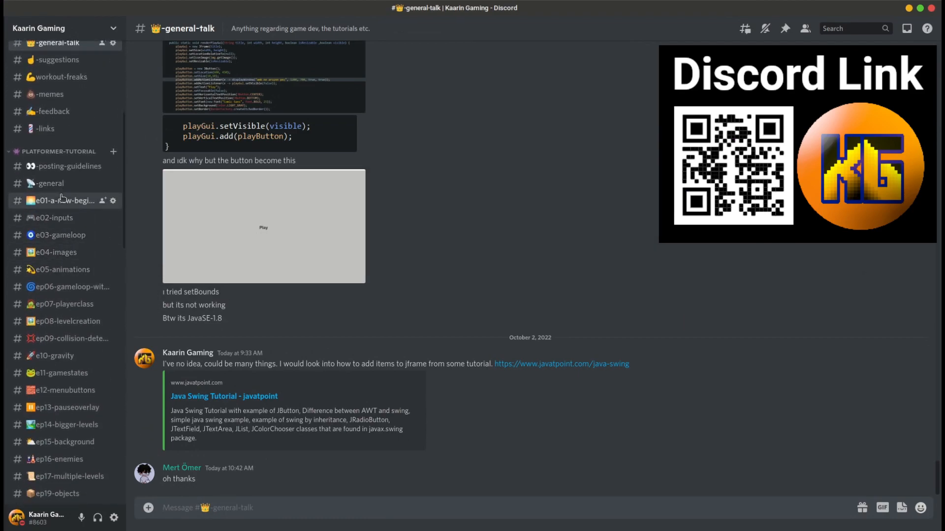
pyautogui.click(62, 200)
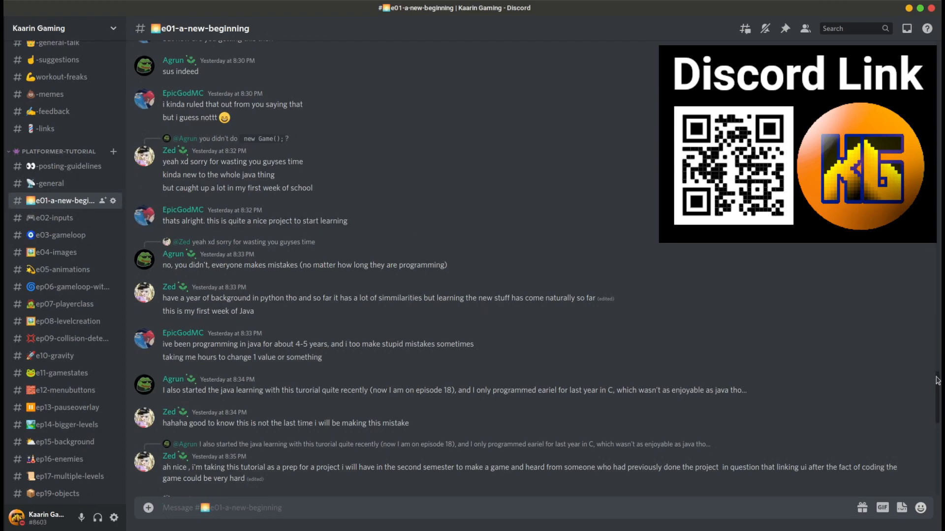
pyautogui.scroll(3)
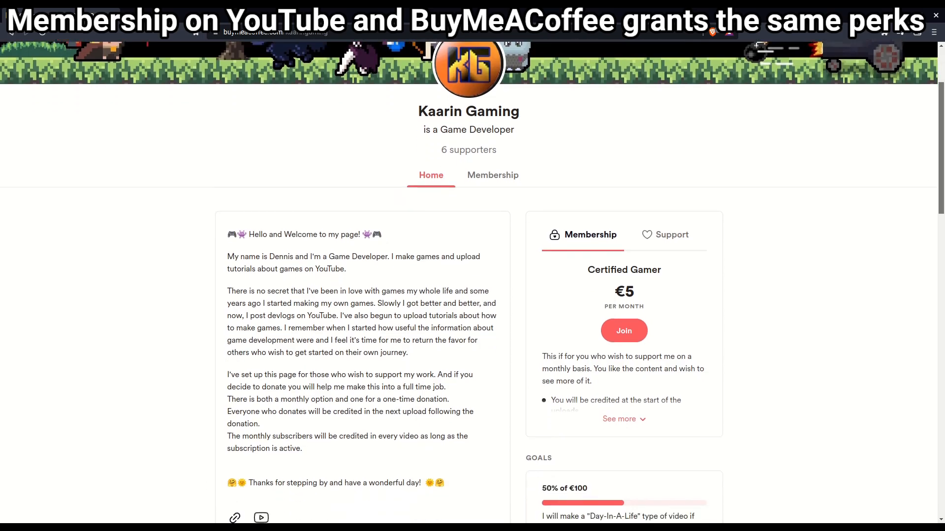
pyautogui.scroll(-3)
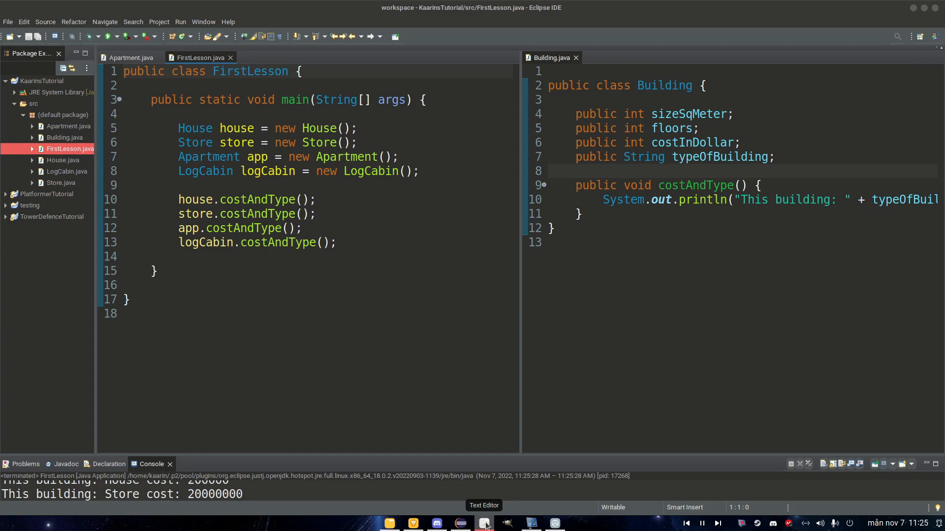
# Place the Apartment.java editor in the right-hand split beside Building.java.
pyautogui.moveTo(576, 114); pyautogui.dragTo(775, 157)
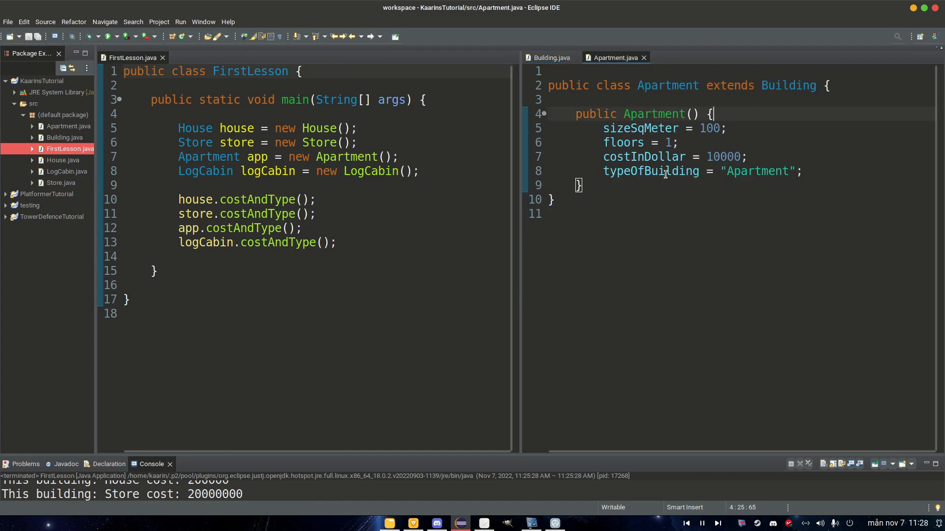
pyautogui.moveTo(574, 116)
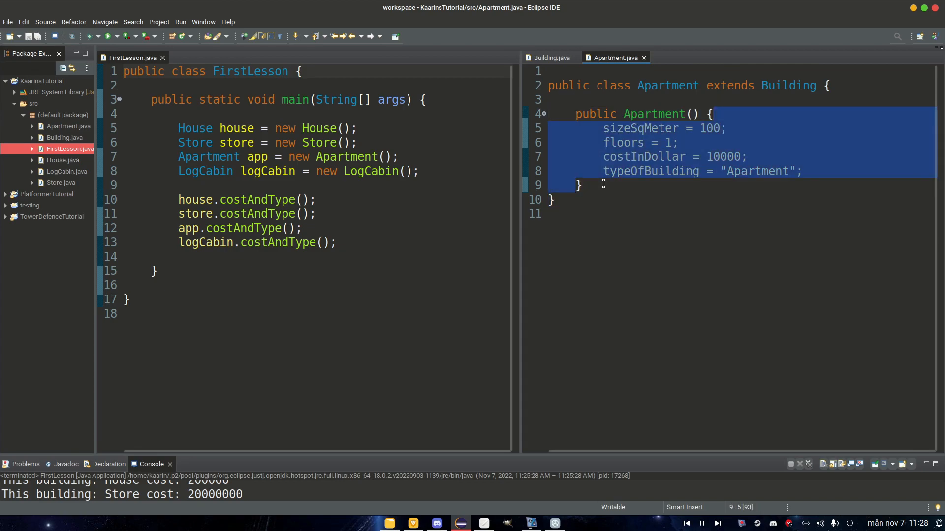
# Declare a private void helloMsg() method printing "Hello!" in Apartment.
pyautogui.write('pri')
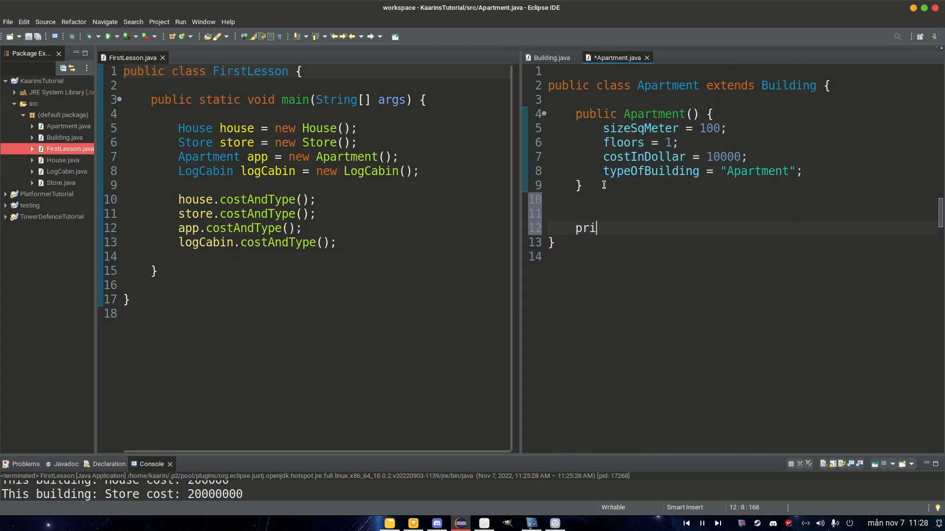
pyautogui.write('vate vo')
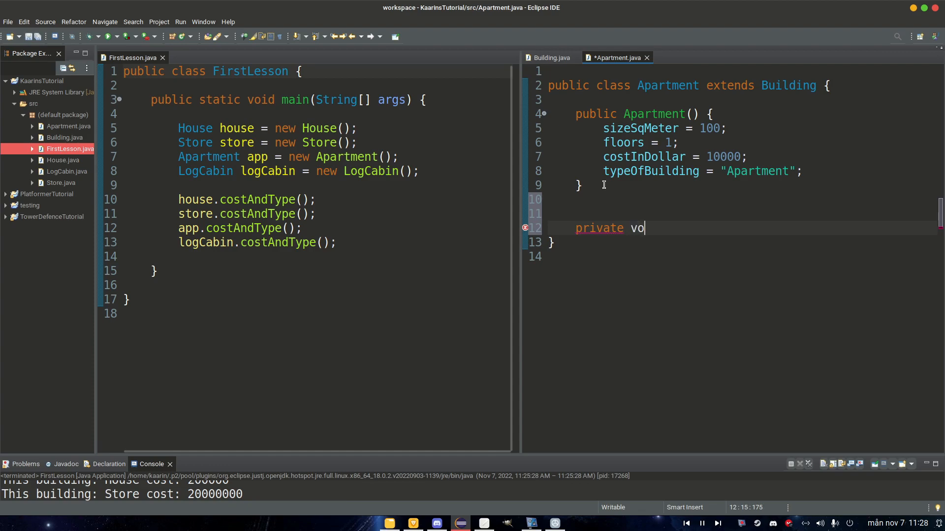
pyautogui.write('id hell')
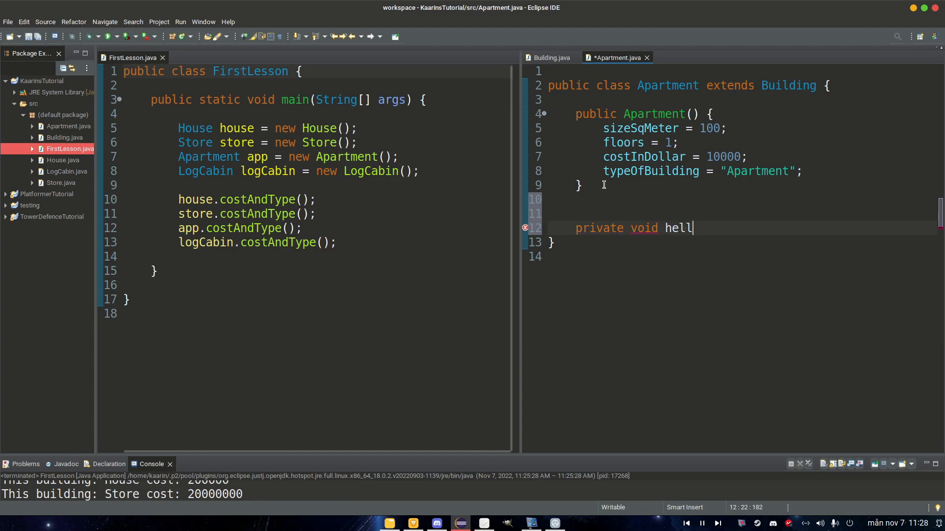
pyautogui.write('oMsh')
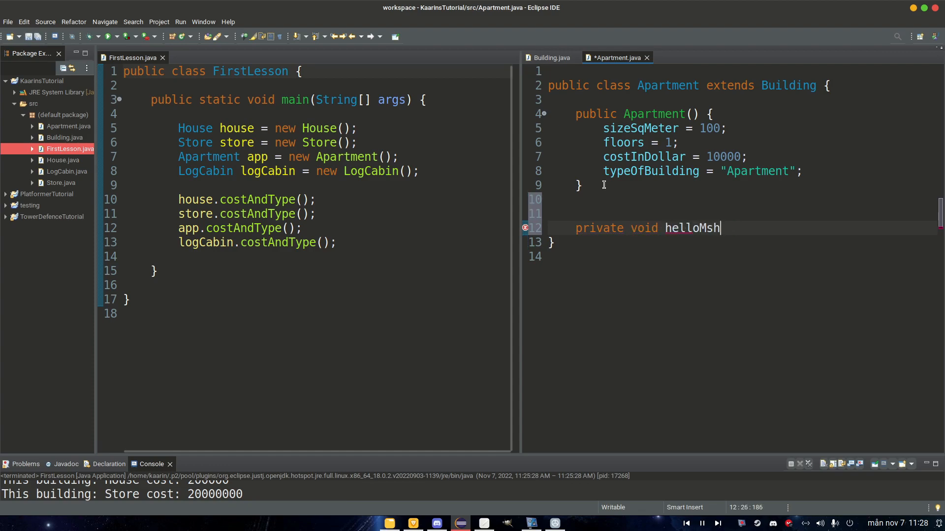
pyautogui.write('g() {')
pyautogui.write('System.out.println("Hello!");')
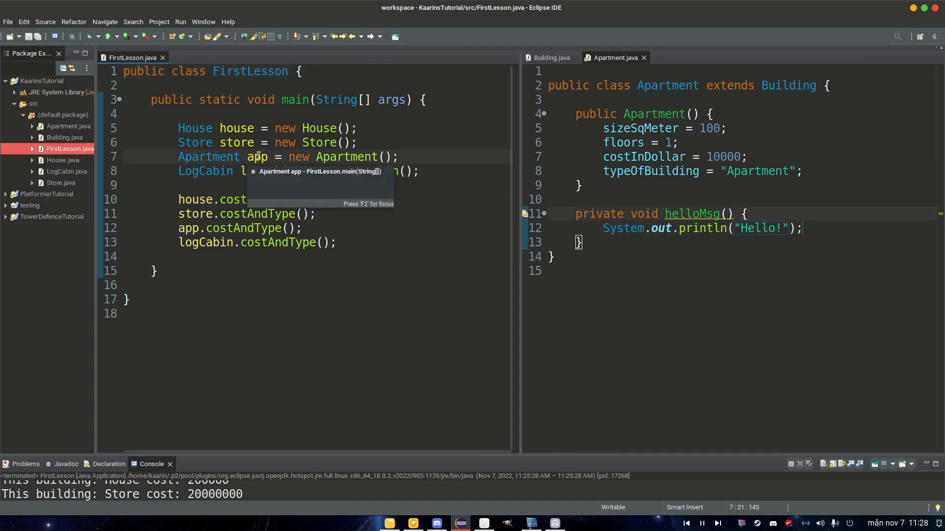
# Call app.helloMsg(); from FirstLesson's main method.
pyautogui.write('a')
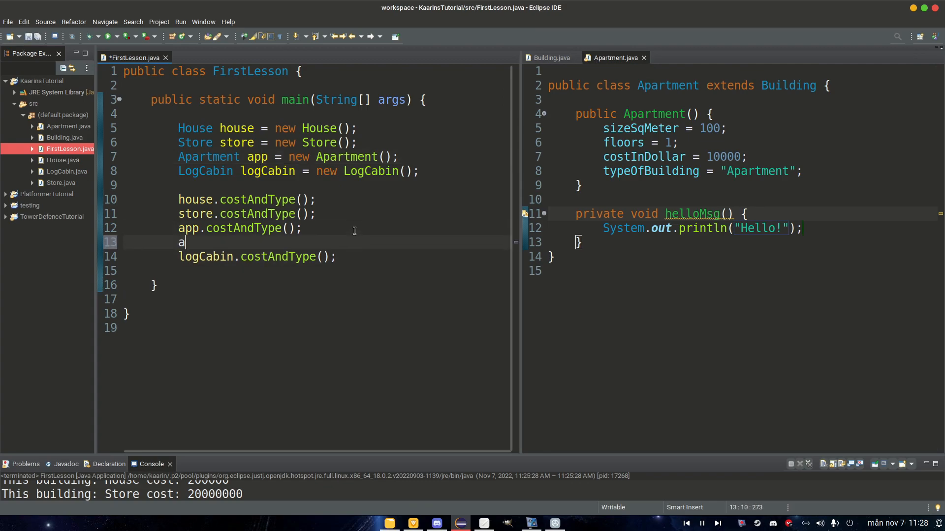
pyautogui.write('pp.')
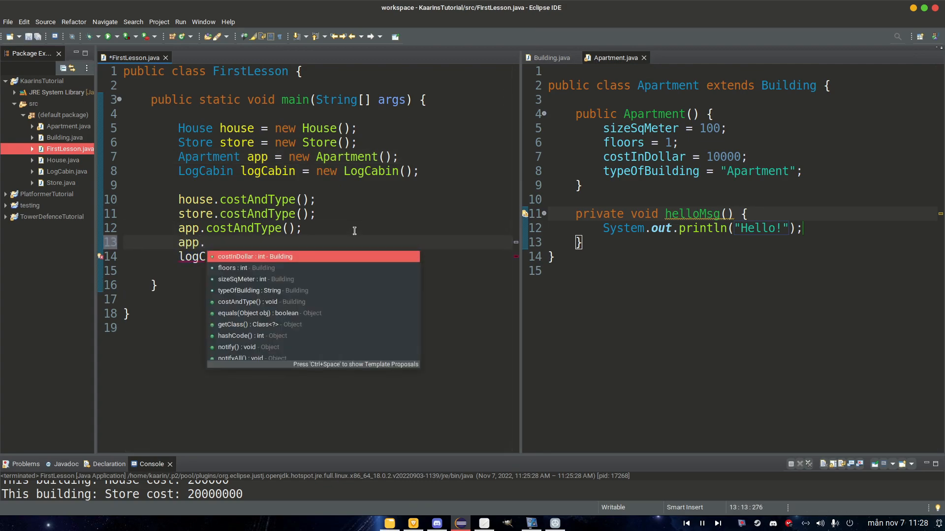
pyautogui.write('helloMsh')
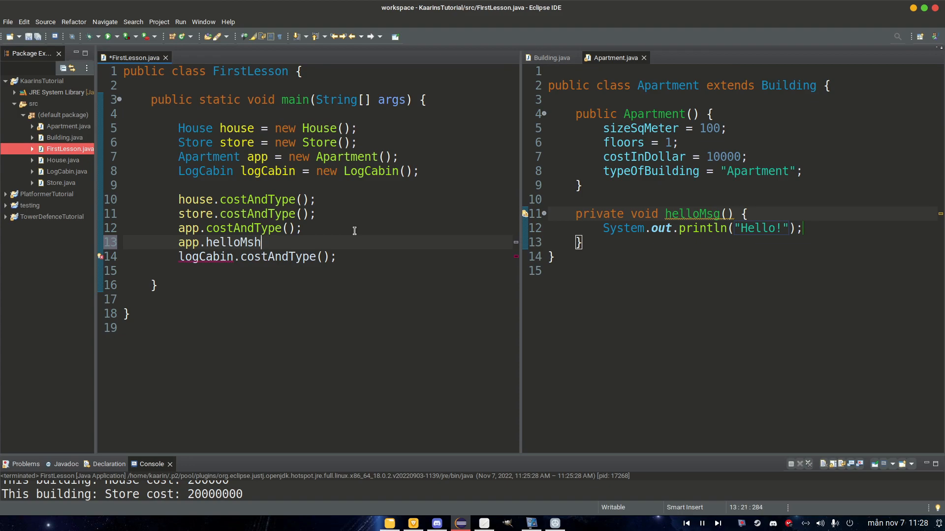
pyautogui.write('g();')
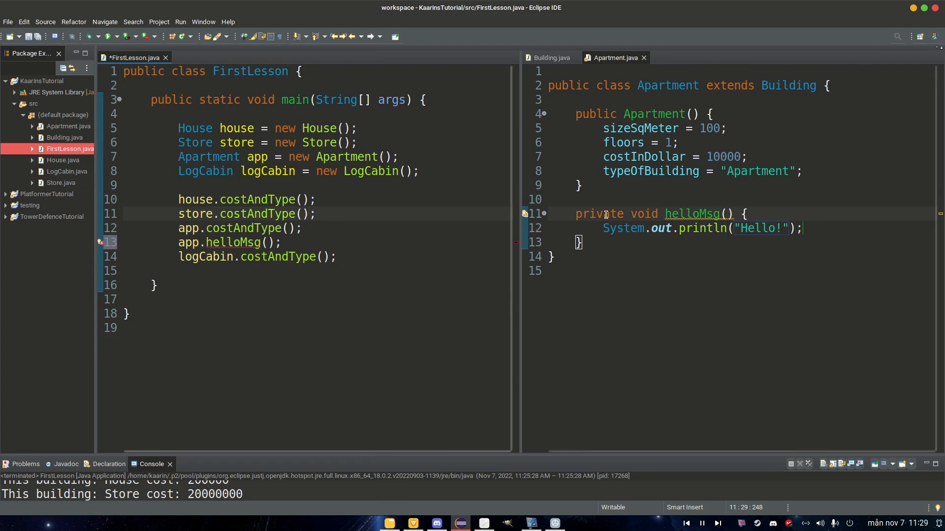
# Keep helloMsg private and run FirstLesson anyway, proceeding past the workspace errors.
pyautogui.press('BackSpace')
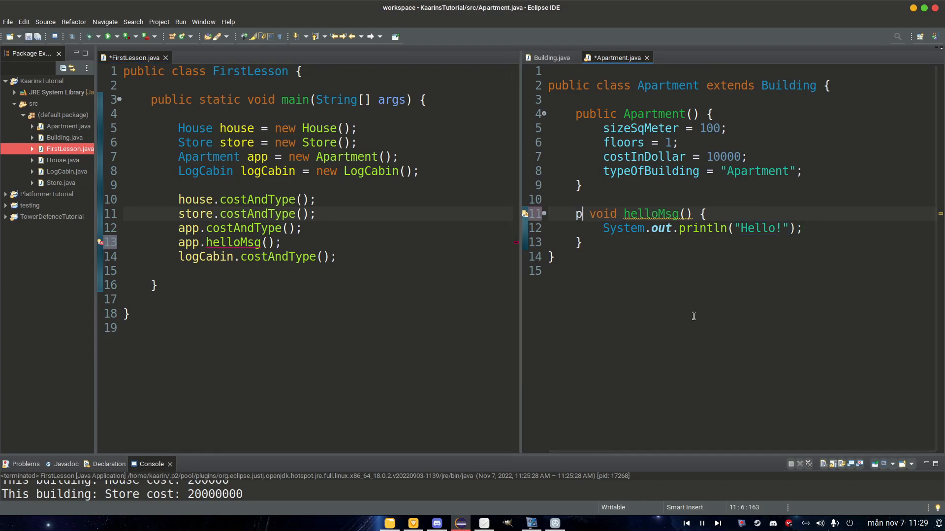
pyautogui.write('ublic')
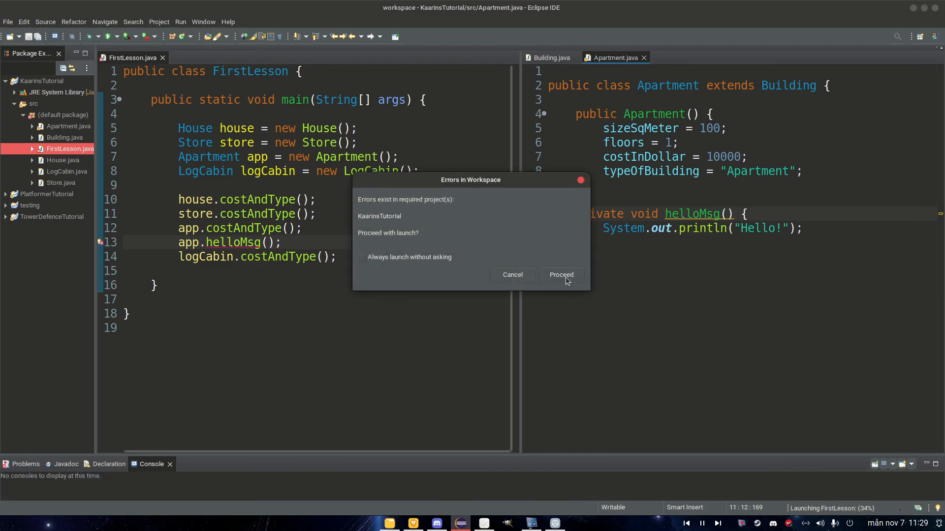
pyautogui.click(559, 275)
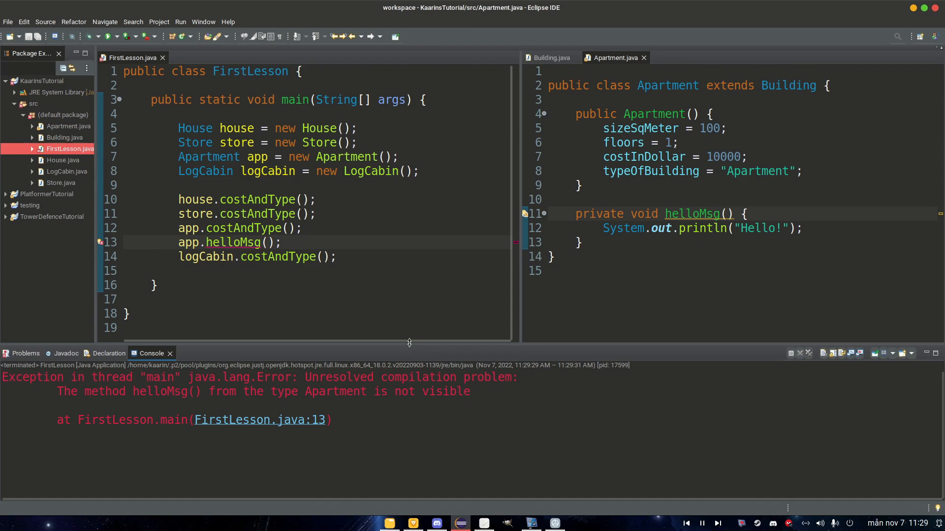
# Add private int number = 5; and a helloMsg() call inside the Apartment constructor.
pyautogui.moveTo(548, 200); pyautogui.dragTo(582, 242)
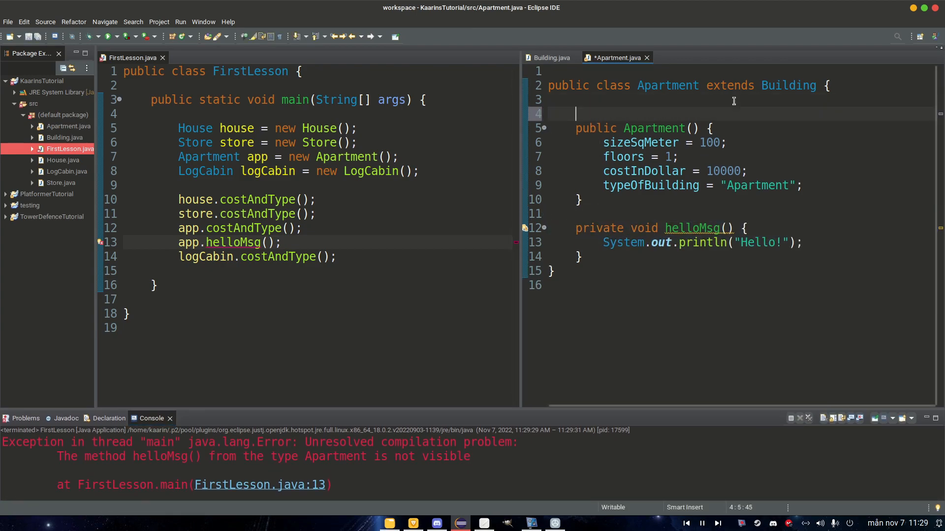
pyautogui.write('private int')
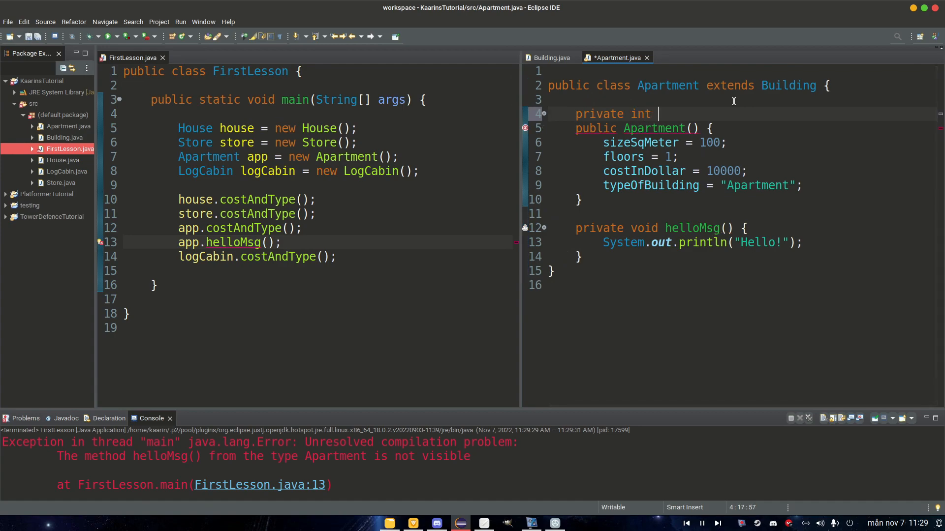
pyautogui.write('number = 5;')
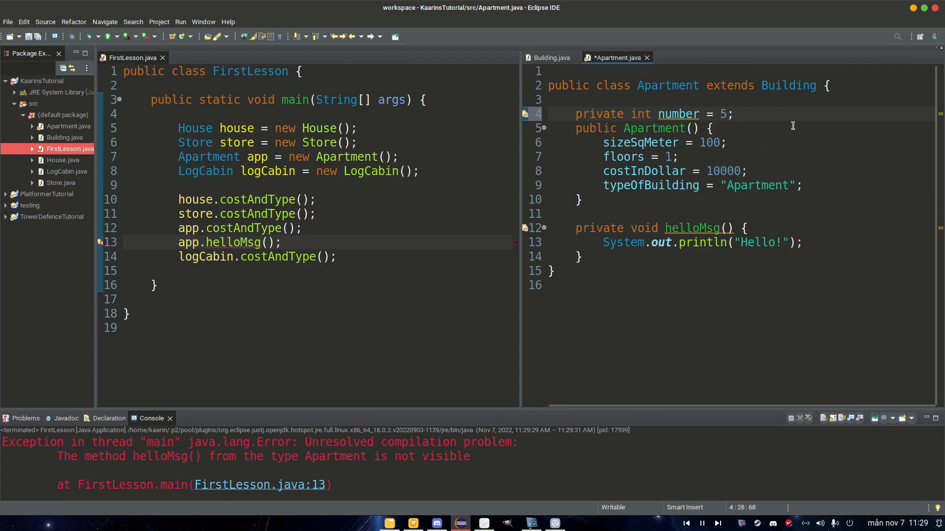
pyautogui.write('hel')
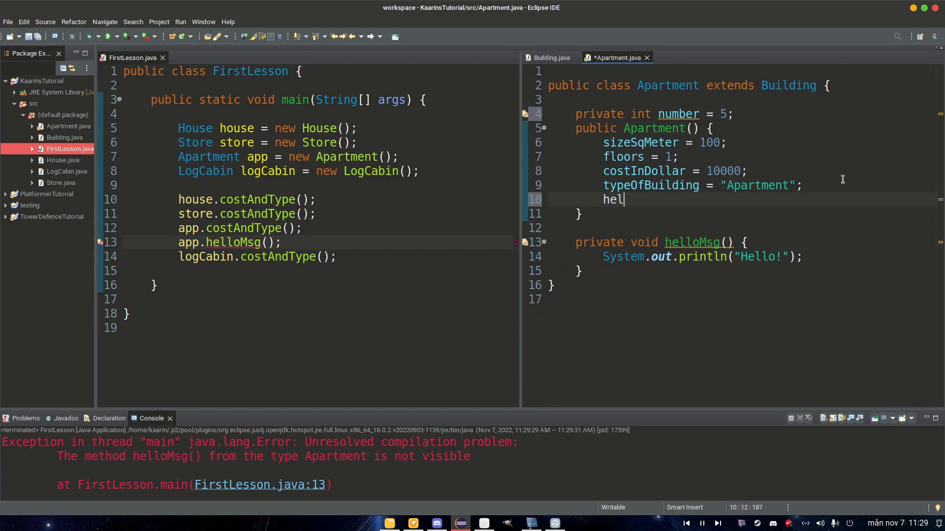
pyautogui.write('loMsg();')
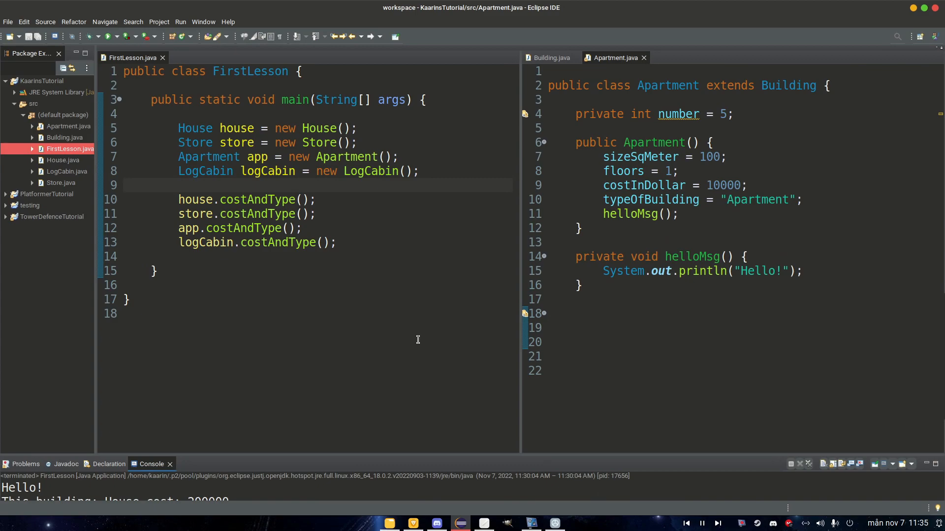
pyautogui.moveTo(495, 323)
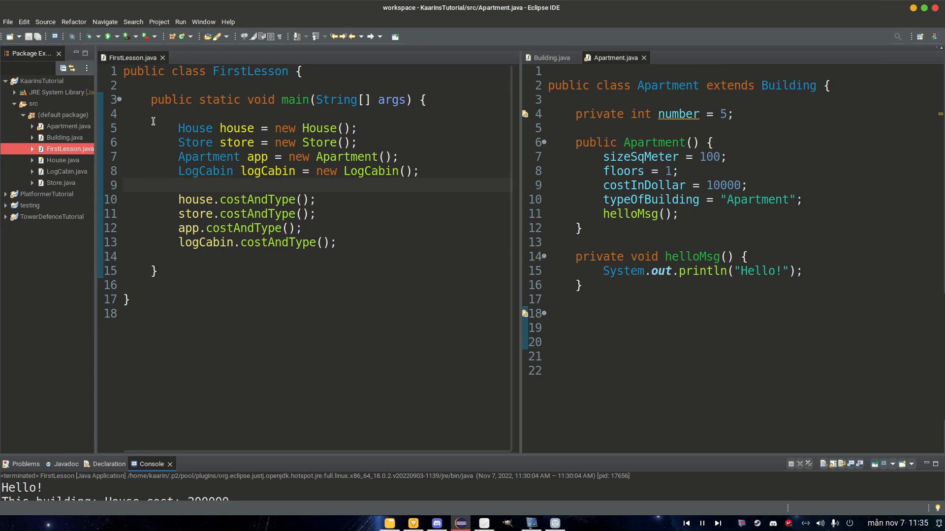
# Create a new Java package named land under src.
pyautogui.click(65, 115)
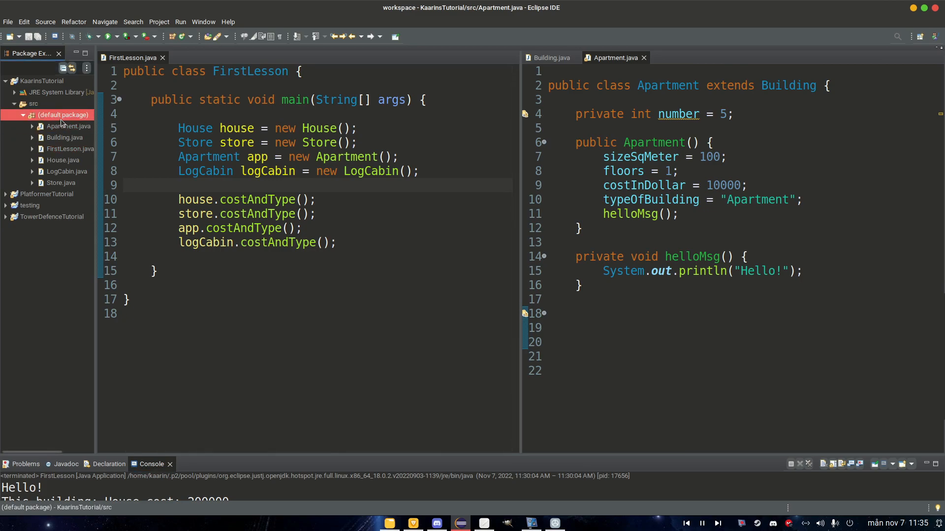
pyautogui.click(33, 104)
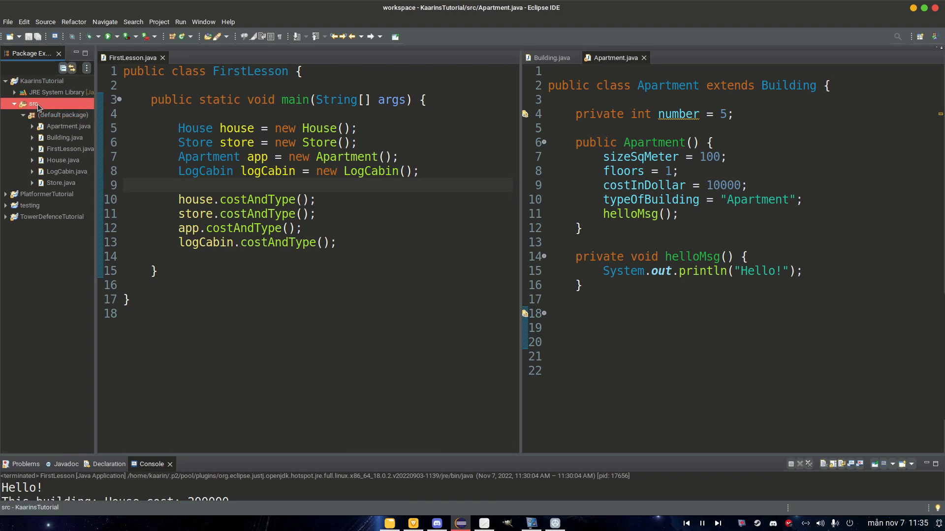
pyautogui.rightClick(32, 103)
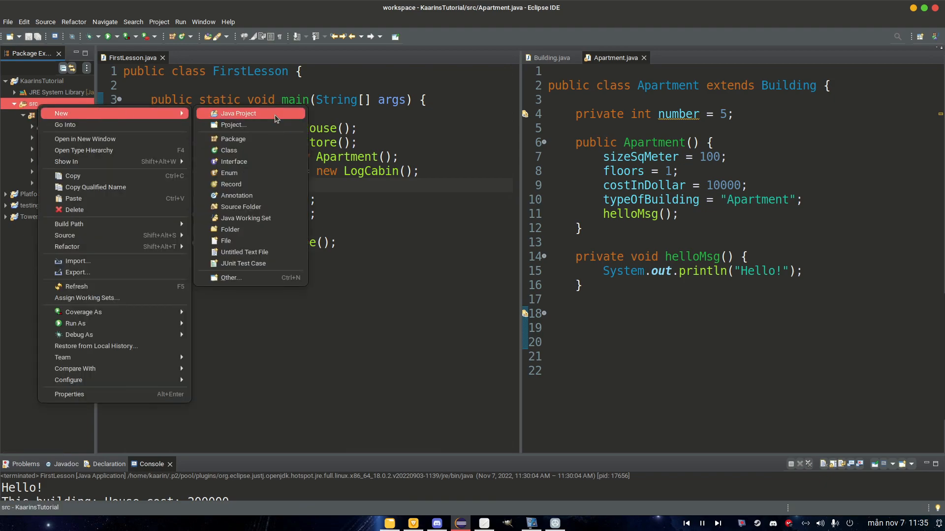
pyautogui.click(233, 138)
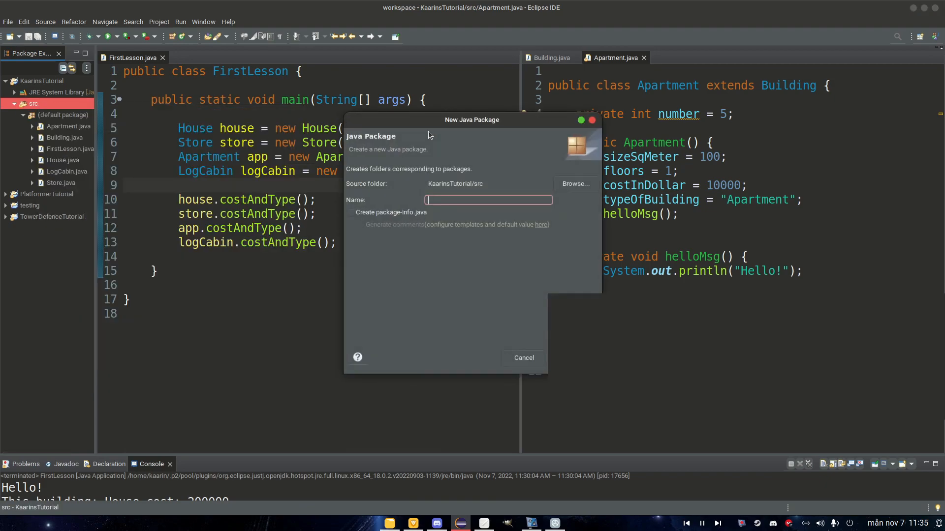
pyautogui.write('la')
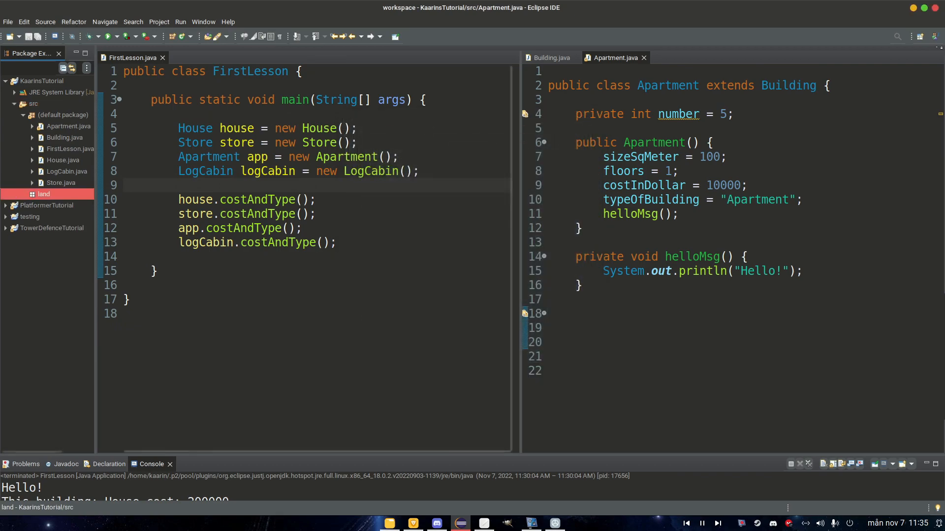
# Create the water package and select all building class files to move into land.
pyautogui.rightClick(54, 114)
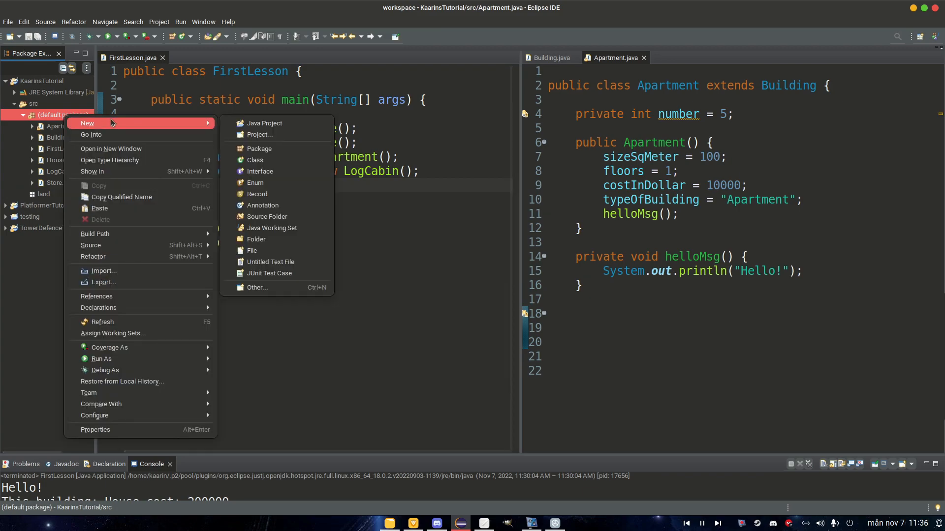
pyautogui.click(259, 148)
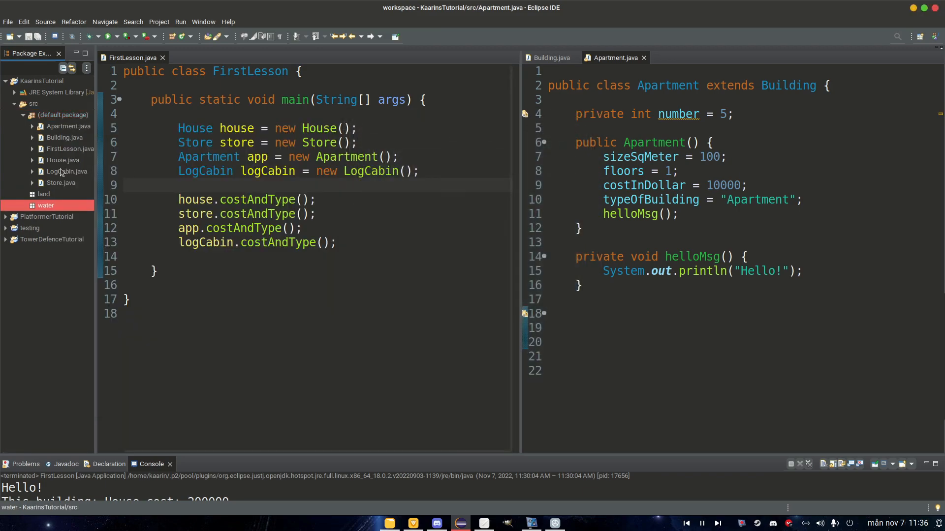
pyautogui.click(60, 184)
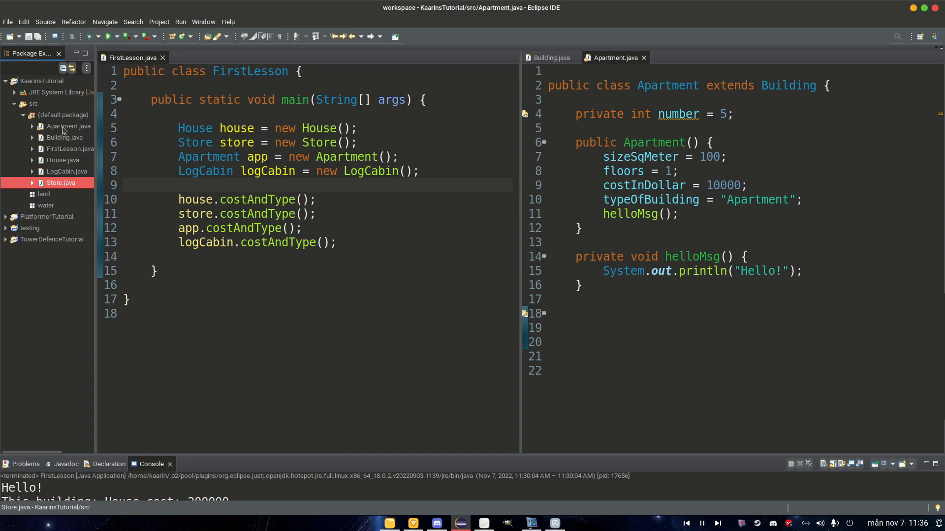
pyautogui.click(68, 127)
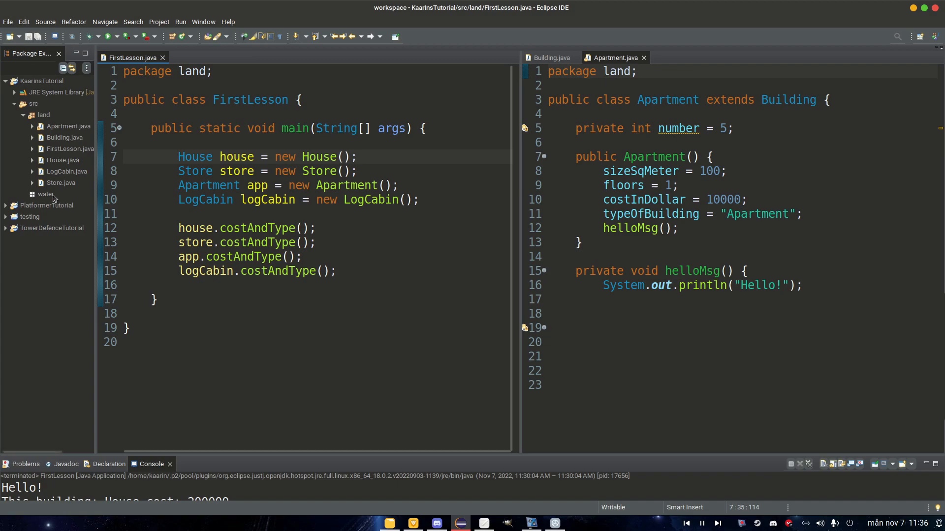
# Create class Ship in water with a public Ship() constructor printing "Hello, I am a ship!".
pyautogui.rightClick(45, 194)
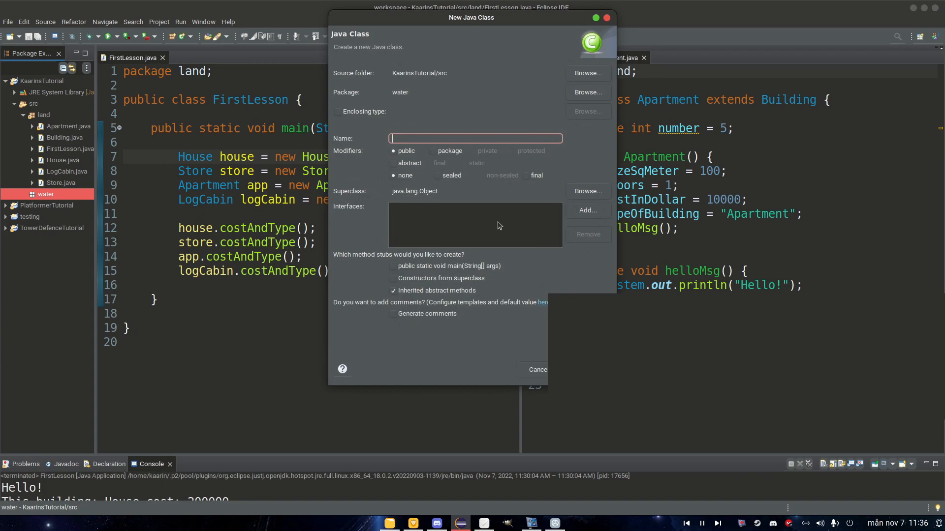
pyautogui.write('Ship')
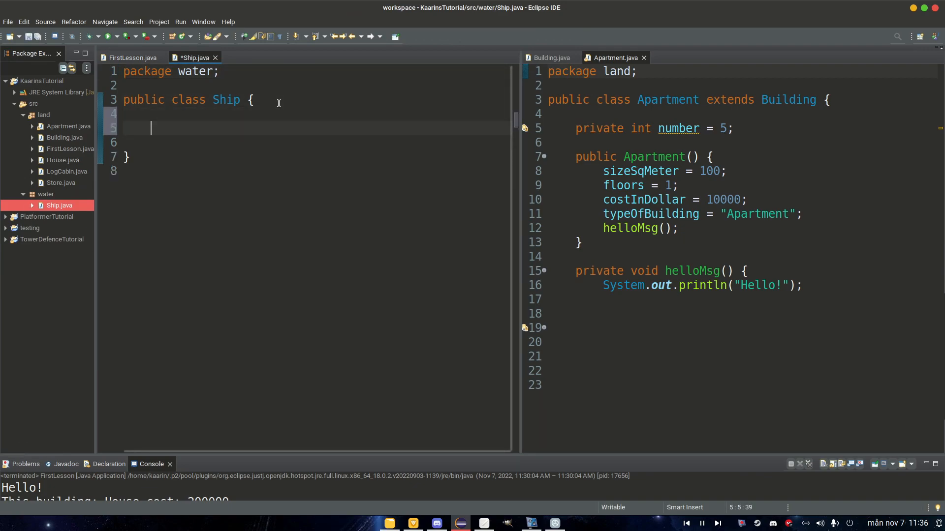
pyautogui.write('p')
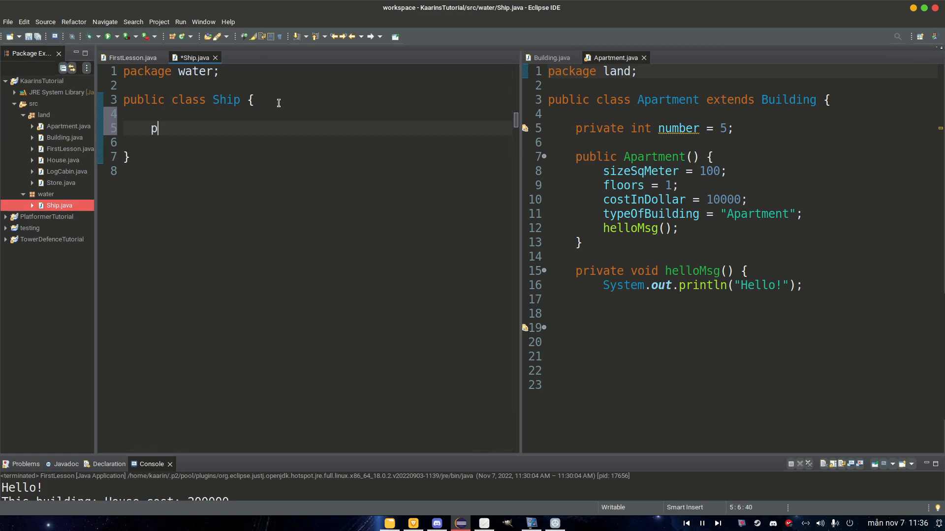
pyautogui.write('ublic Shipo')
pyautogui.click(317, 142)
pyautogui.write('System.out.println("Hello, I am a ship!");')
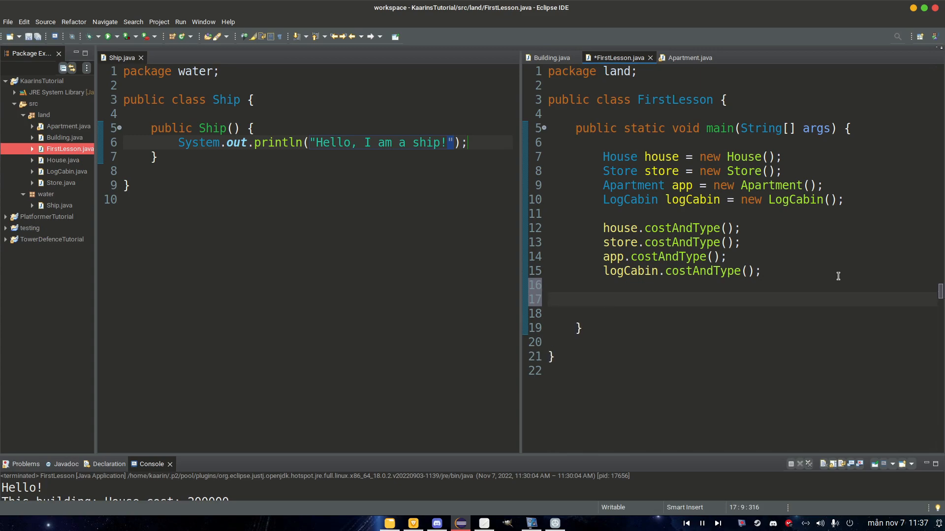
# Write Ship ship = new Ship(); in main, run it, then select Ship's public keyword for removal.
pyautogui.write('Ship sh')
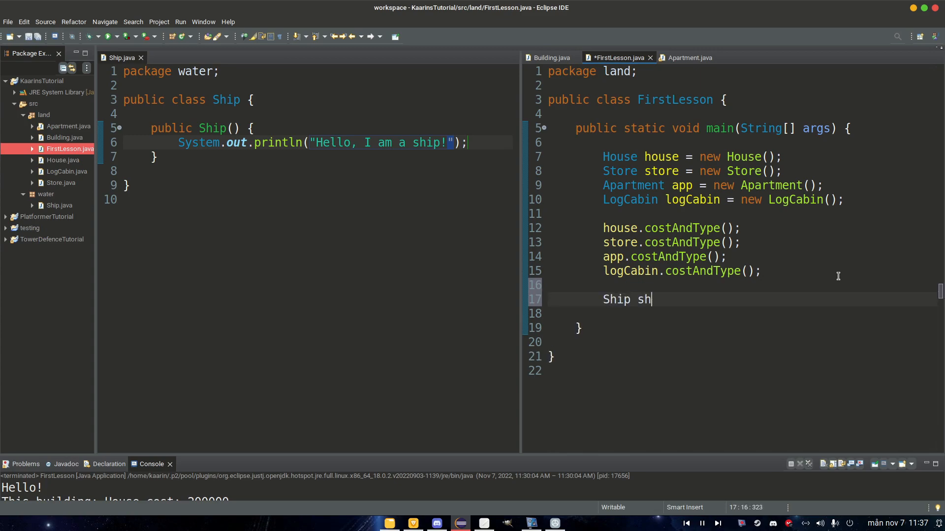
pyautogui.write('ip = new')
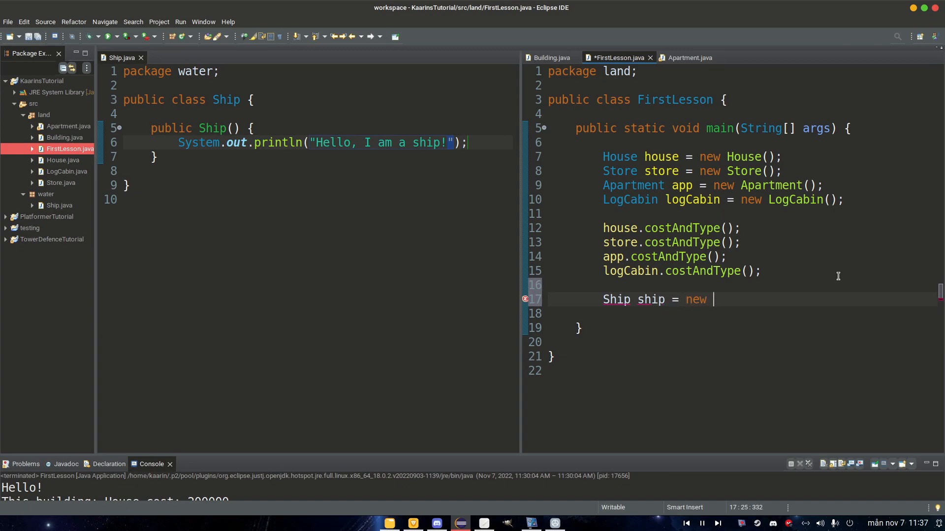
pyautogui.write('Ship();')
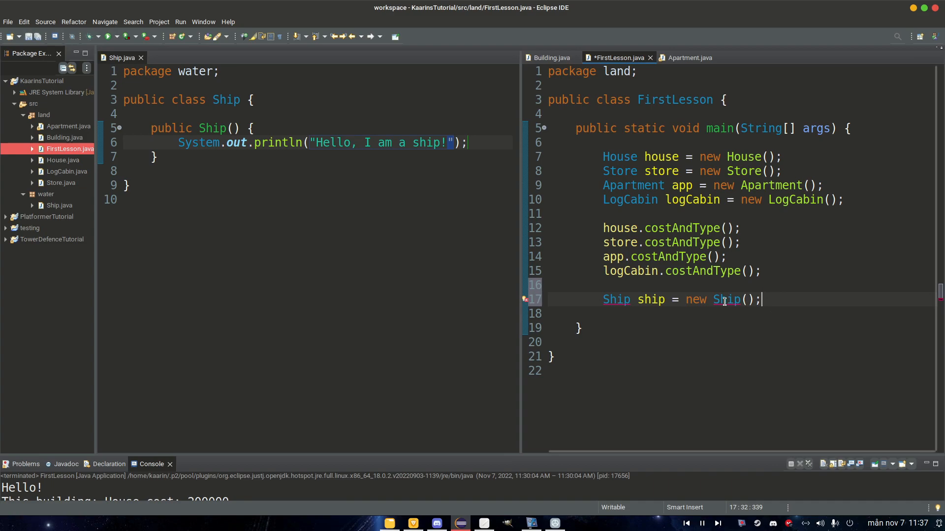
pyautogui.moveTo(727, 299)
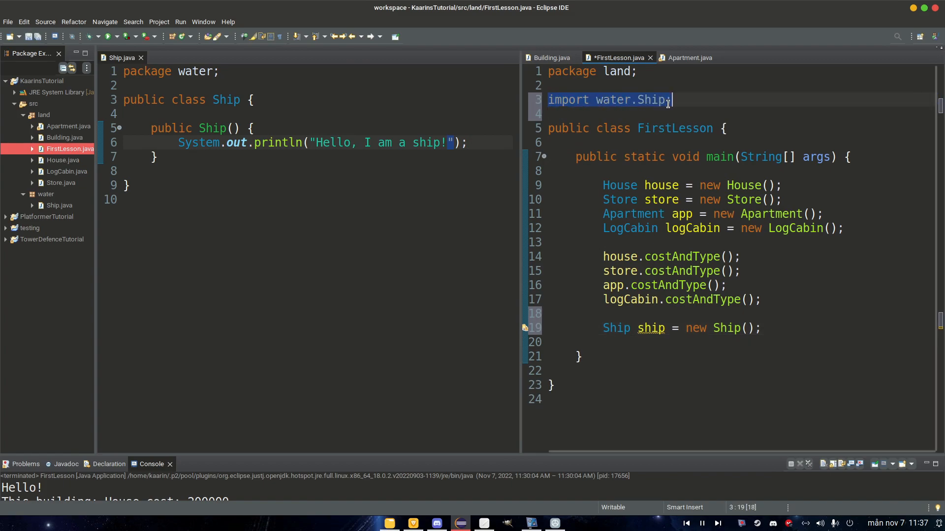
pyautogui.click(764, 328)
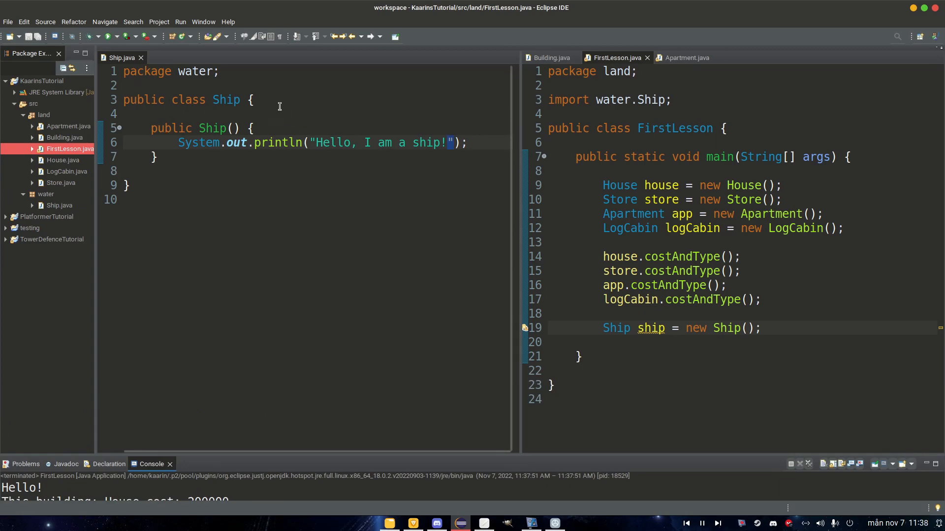
pyautogui.doubleClick(144, 99)
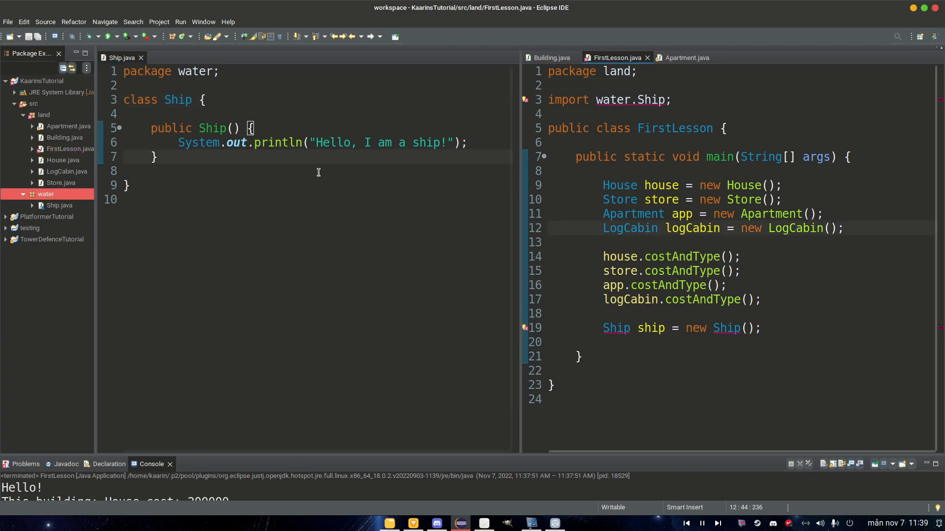
# Delete Apartment's number field line and return to FirstLesson.
pyautogui.click(684, 57)
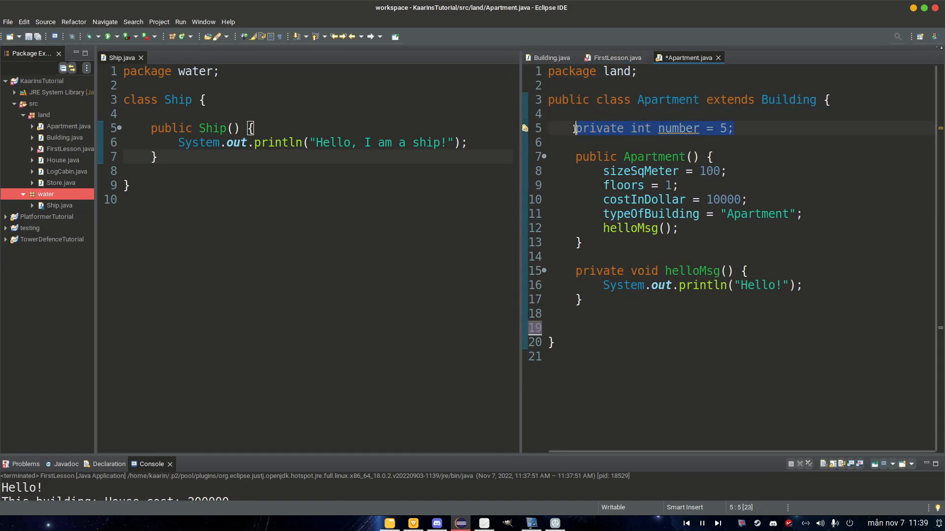
pyautogui.press('Delete')
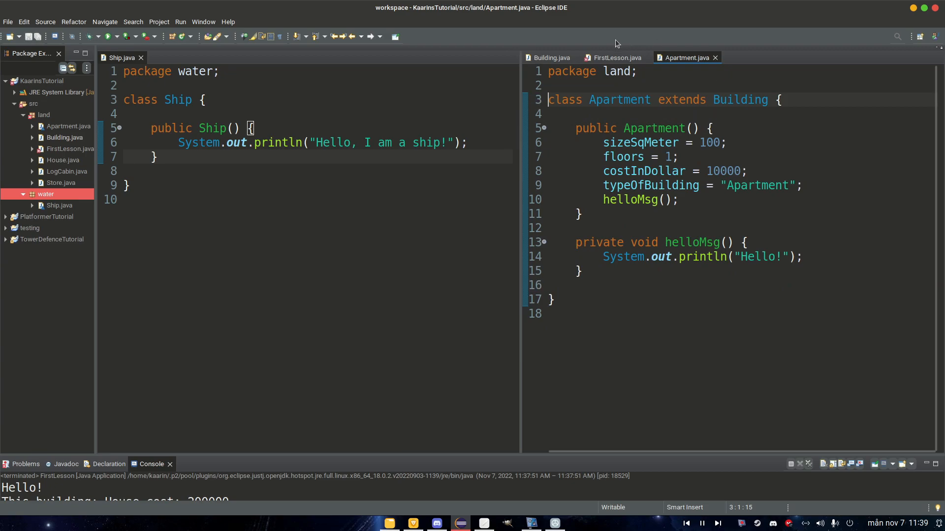
pyautogui.click(614, 57)
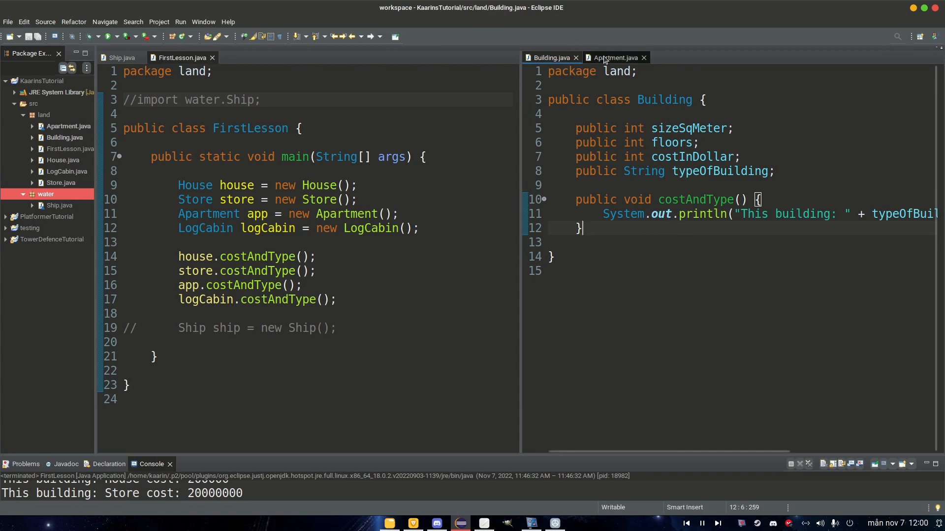
# Change helloMsg in Apartment from private to protected.
pyautogui.click(614, 58)
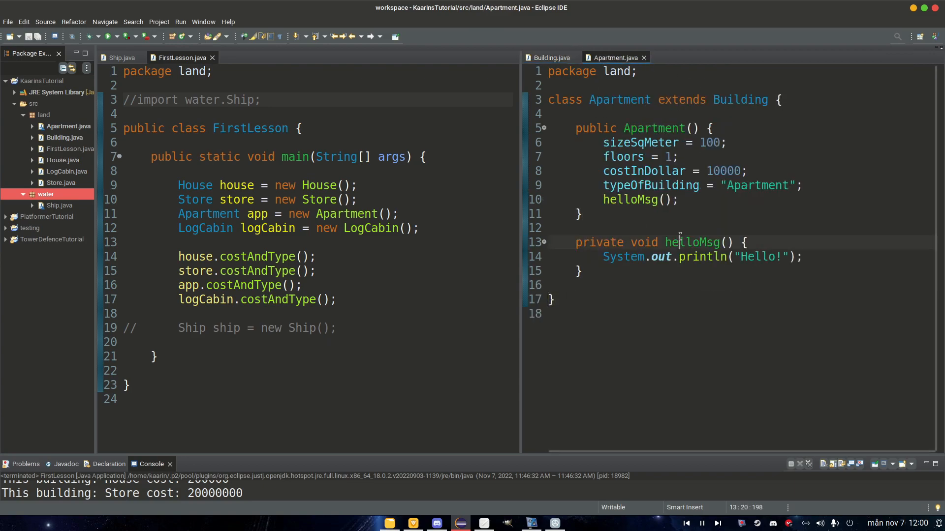
pyautogui.doubleClick(600, 242)
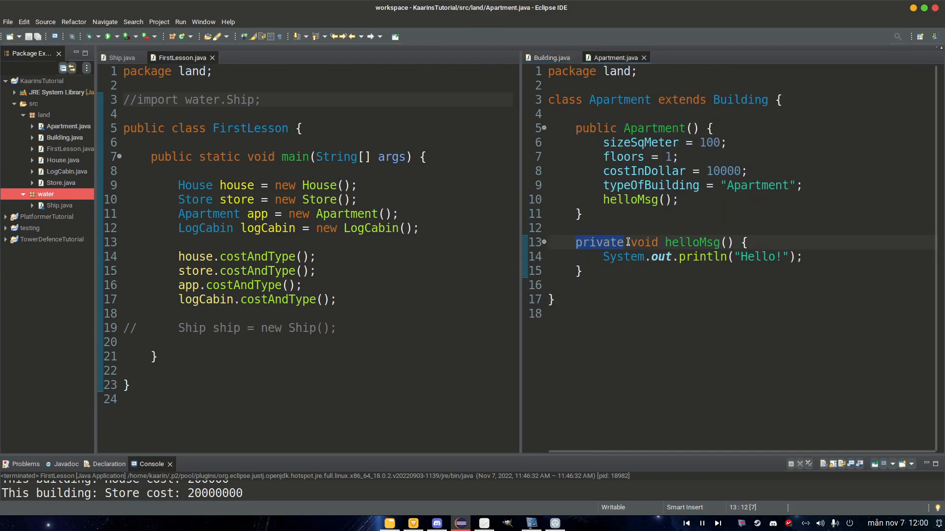
pyautogui.write('protected')
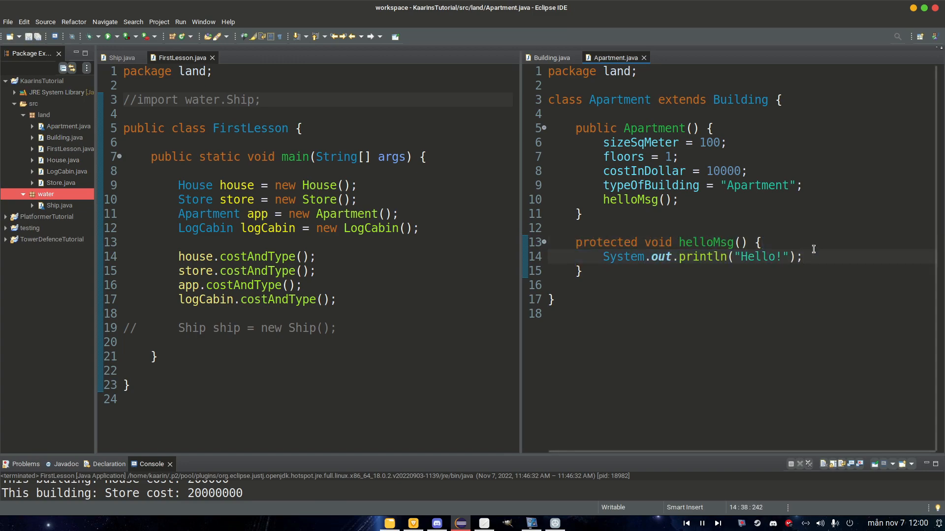
# Add app.helloMsg(); after the cost calls in FirstLesson and save.
pyautogui.click(317, 328)
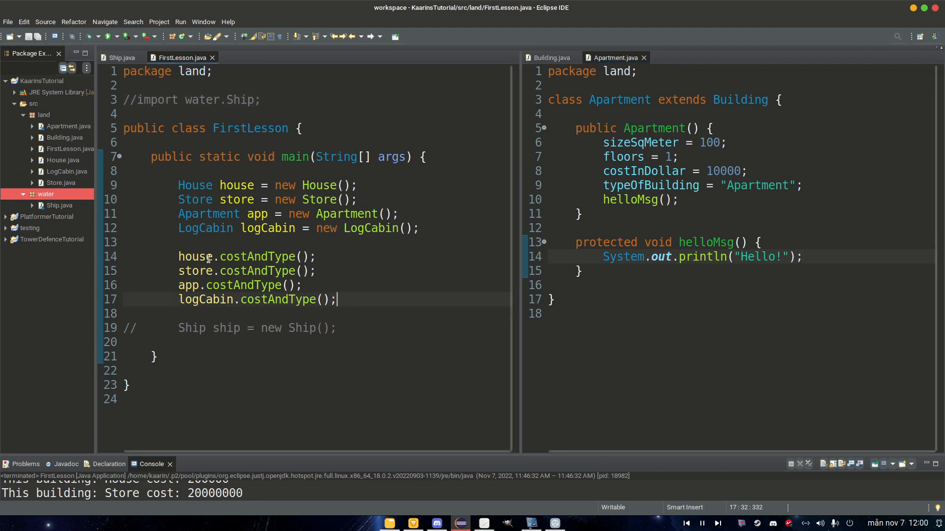
pyautogui.write('a')
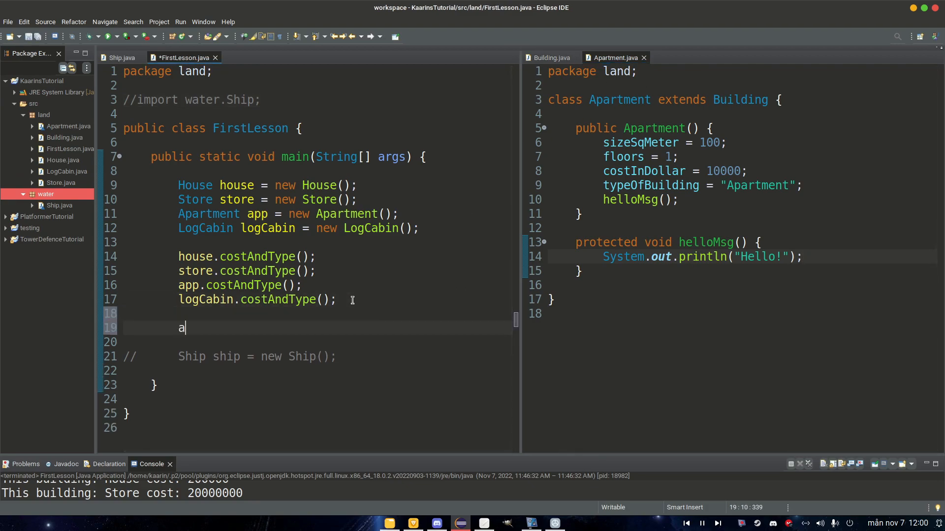
pyautogui.write('pp.helloMsg();')
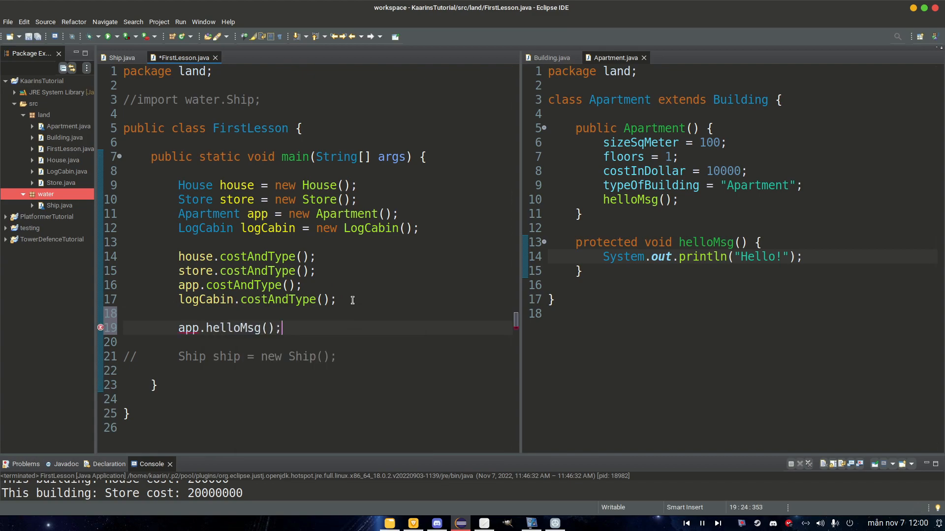
pyautogui.press('ctrl+s')
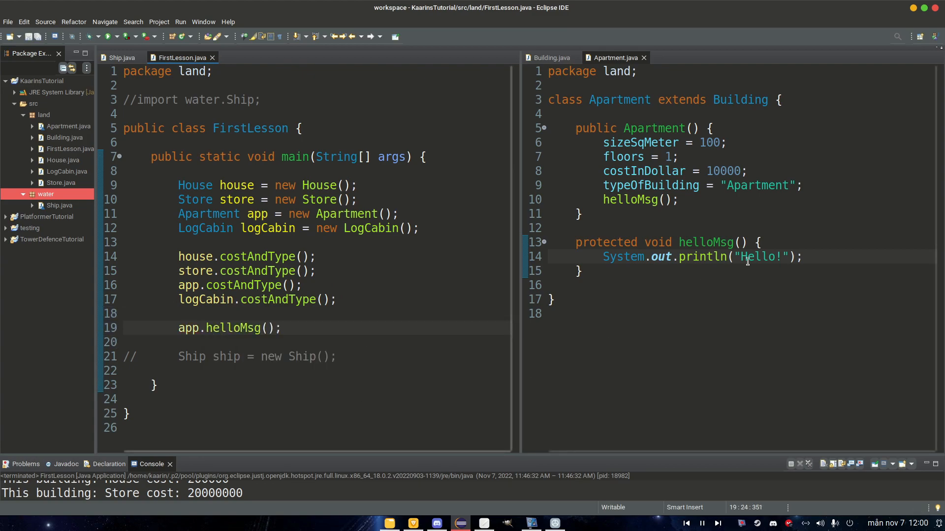
pyautogui.click(705, 242)
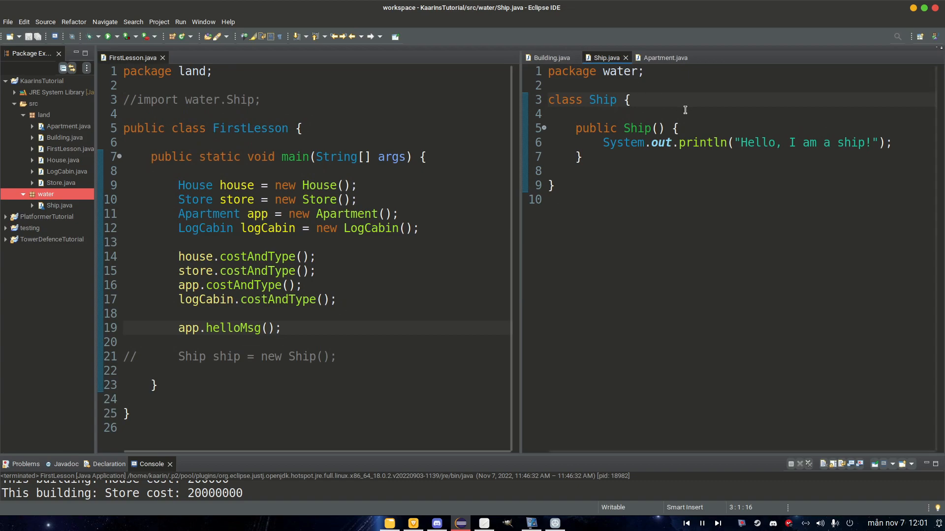
# Finish making Ship public, then compare Ship.java and Apartment.java and settle in Ship below the constructor.
pyautogui.write('public')
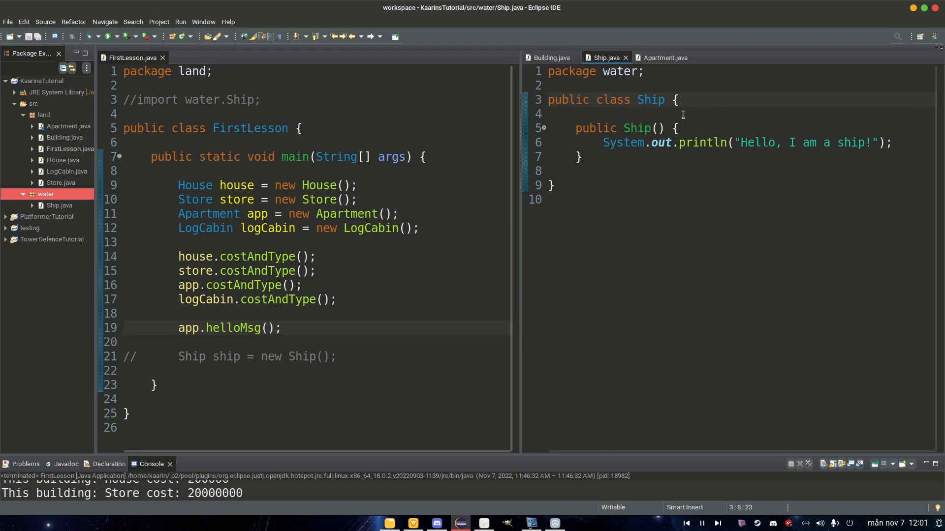
pyautogui.click(376, 100)
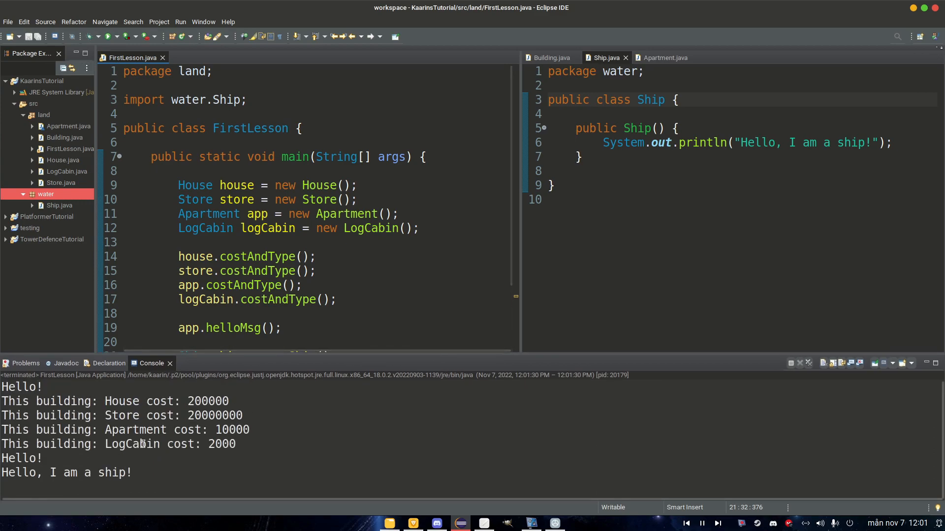
pyautogui.click(663, 57)
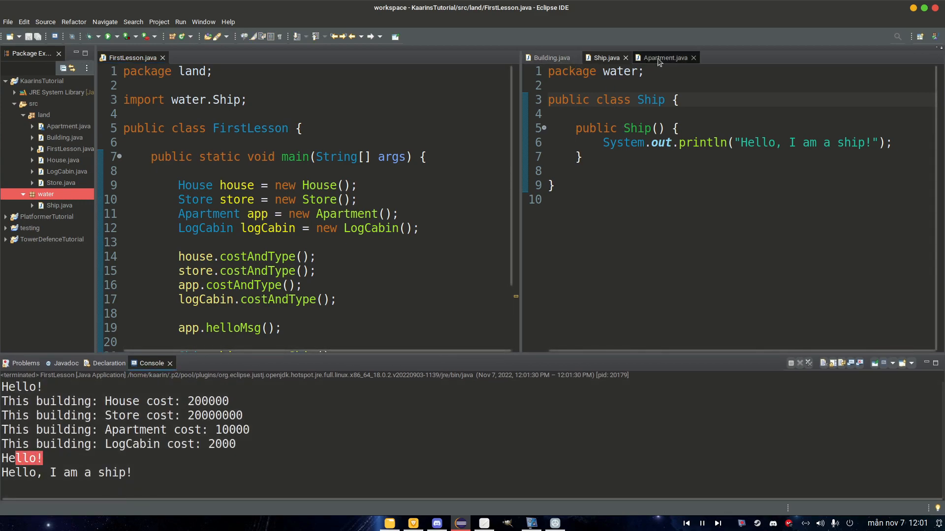
pyautogui.click(662, 57)
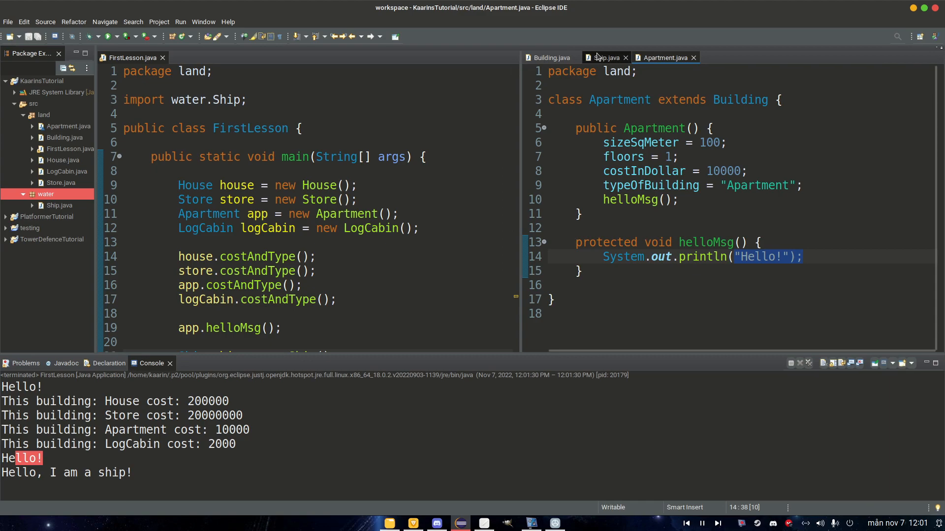
pyautogui.click(605, 57)
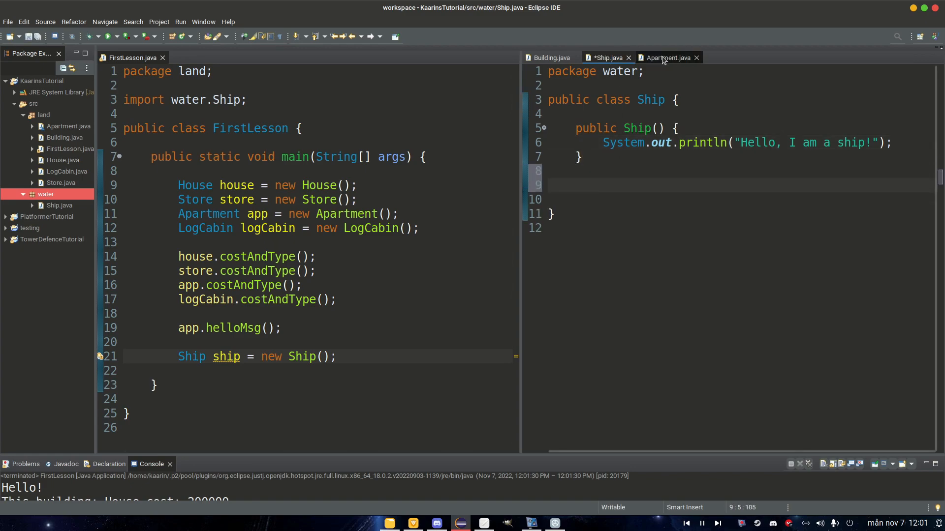
# Give Ship the protected helloMsg from Apartment and call ship.helloMsg() in FirstLesson's main.
pyautogui.click(665, 57)
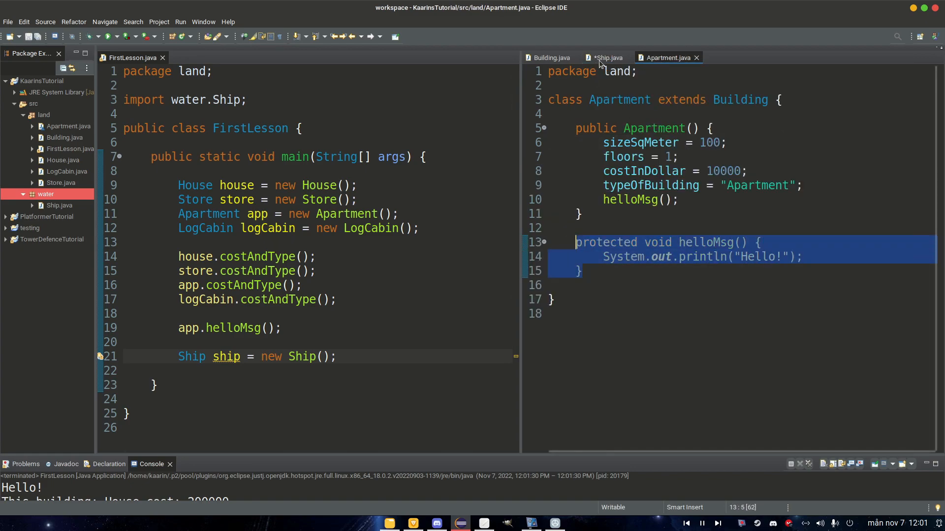
pyautogui.click(607, 57)
pyautogui.write('s')
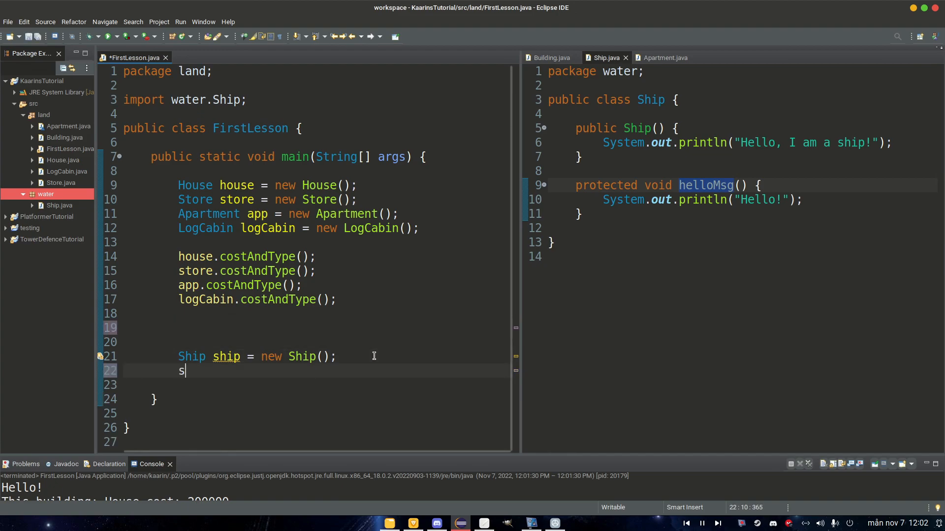
pyautogui.write('hip.')
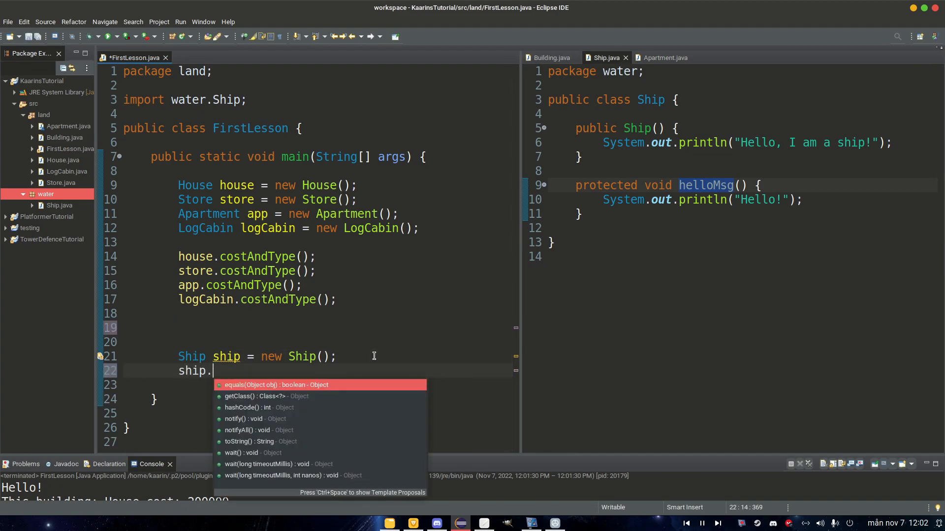
pyautogui.write('helloM')
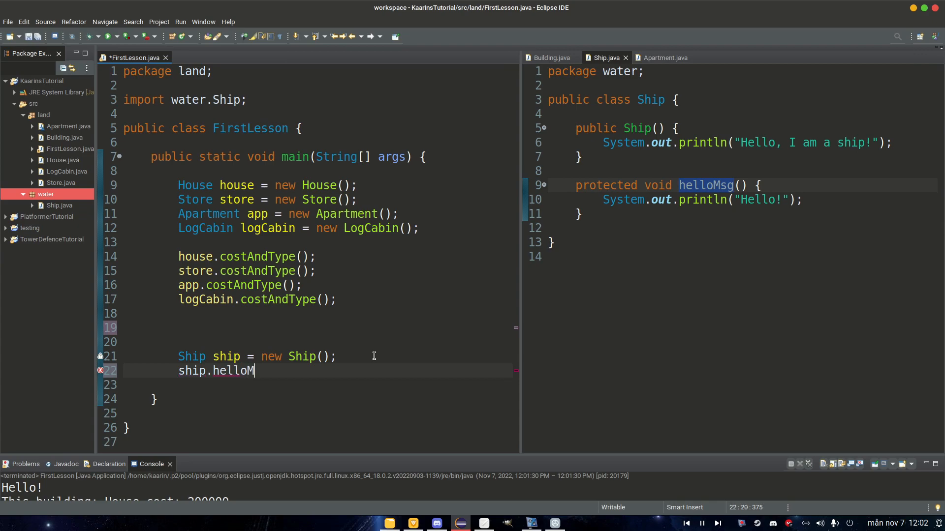
pyautogui.write('sg();')
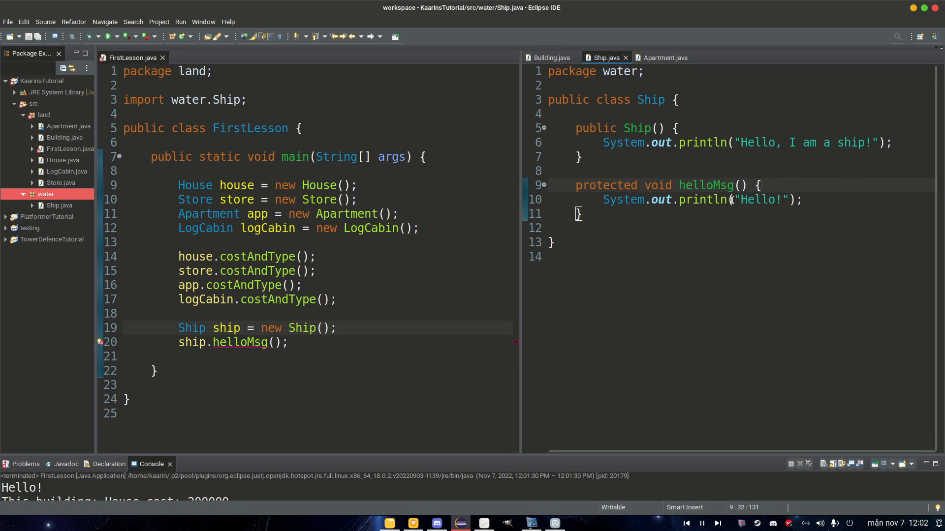
# Save the changes and select the land package in the Package Explorer.
pyautogui.click(764, 186)
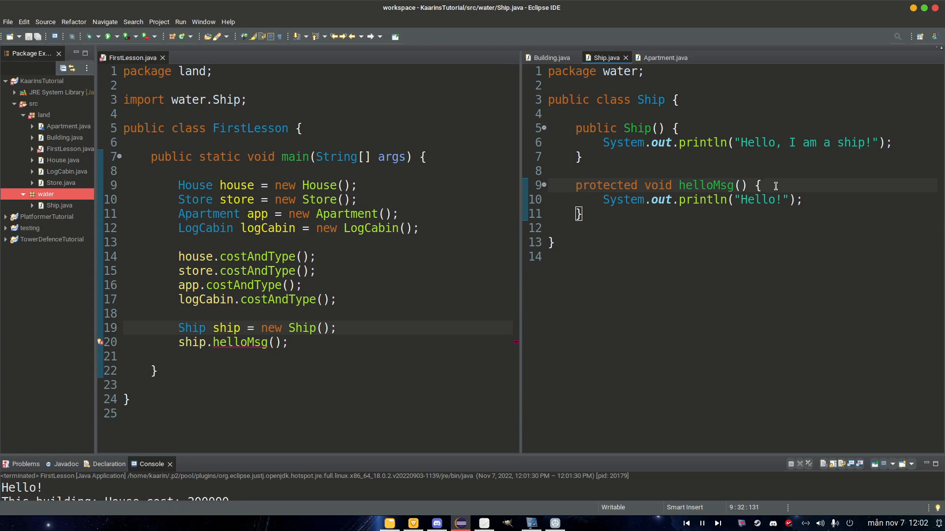
pyautogui.click(760, 186)
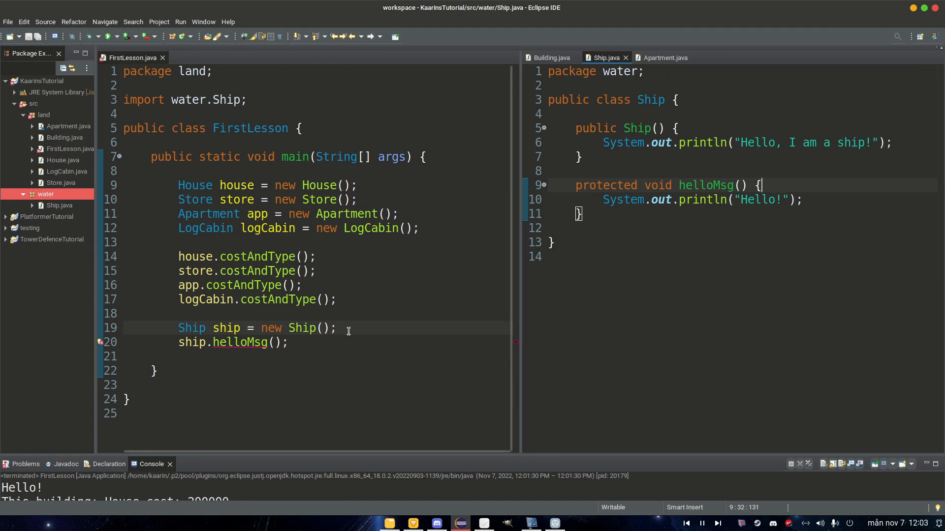
pyautogui.click(43, 115)
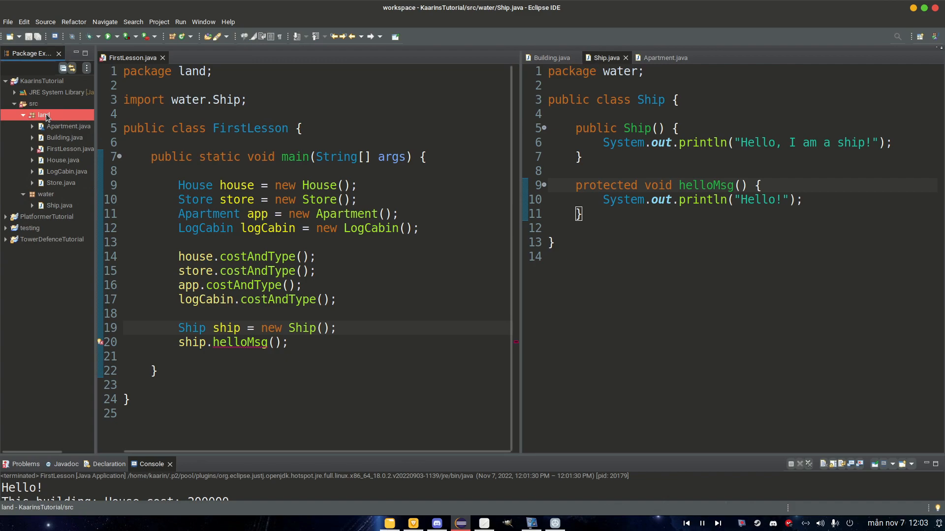
# Create a RowBoat class in the land package declared as 'extends Ship'.
pyautogui.rightClick(43, 115)
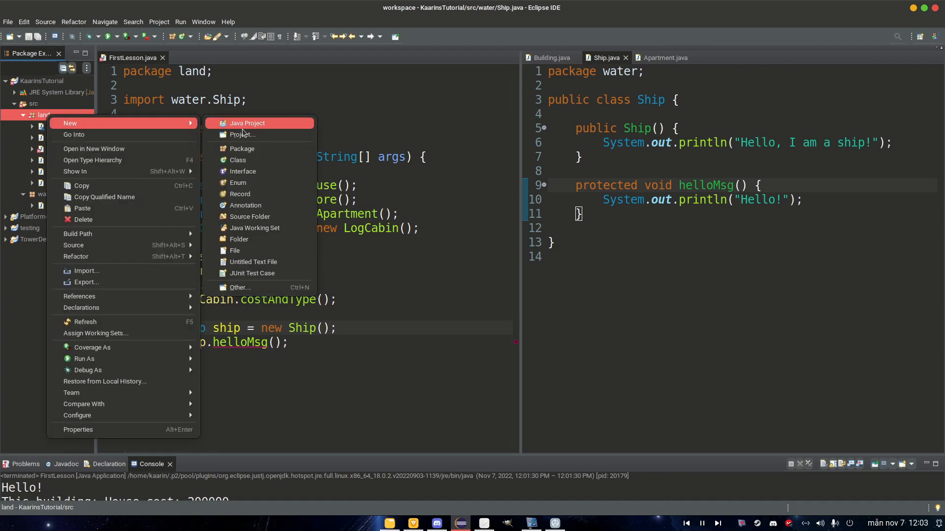
pyautogui.click(237, 159)
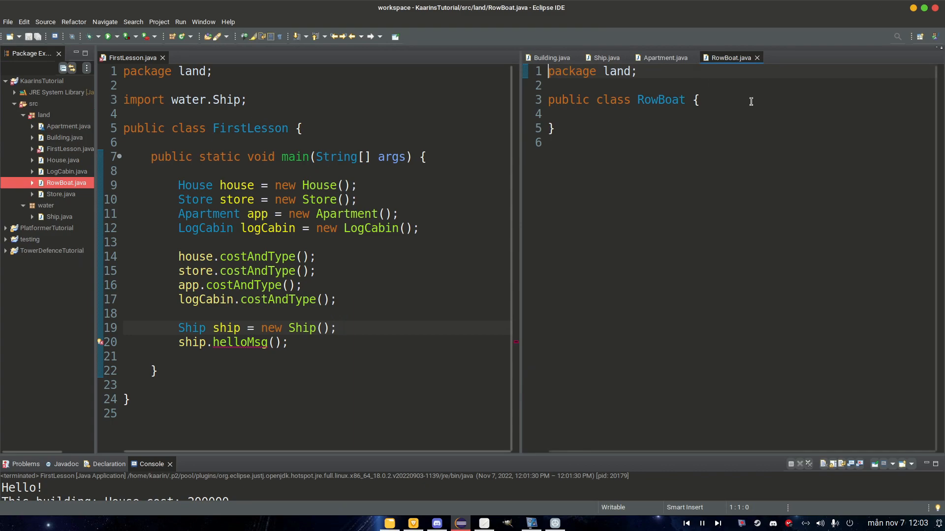
pyautogui.write('ext')
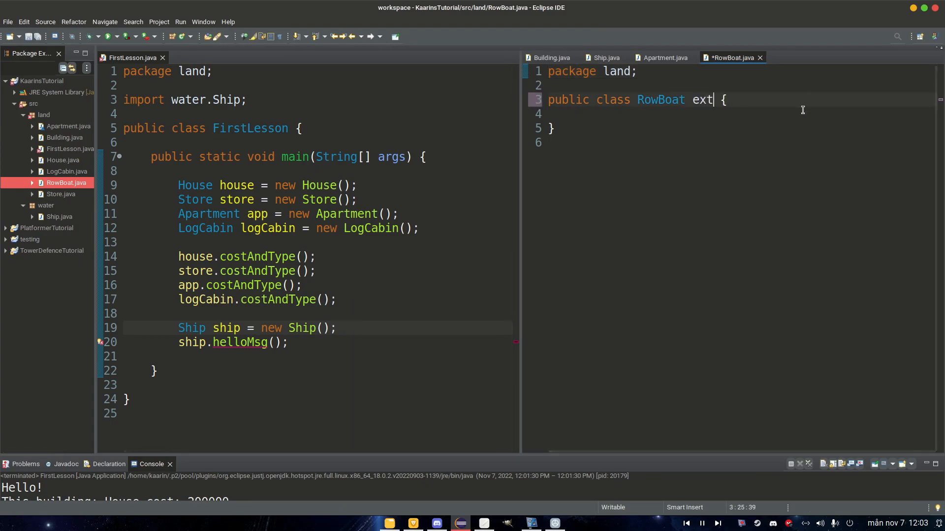
pyautogui.write('ends Ship')
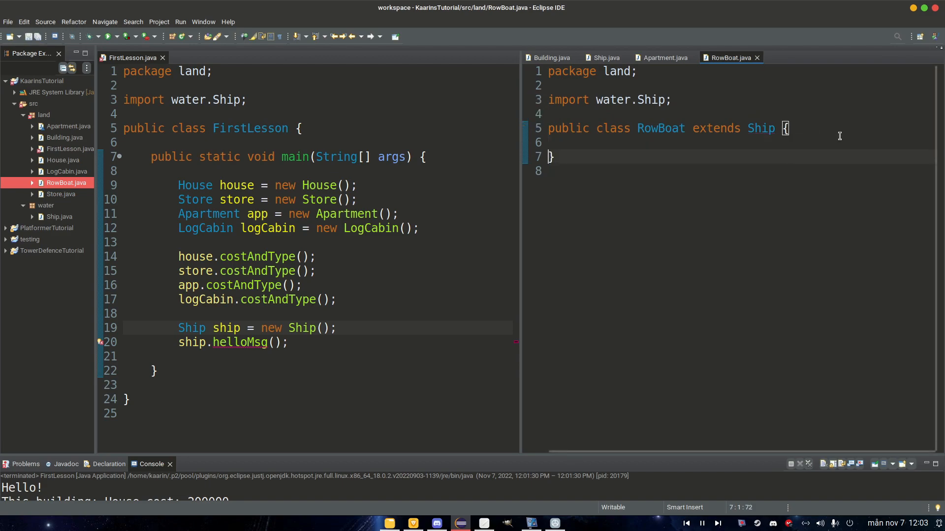
# Add a public RowBoat() constructor calling helloMsg(), verify its declaration in Ship, and return to FirstLesson's main.
pyautogui.write('public')
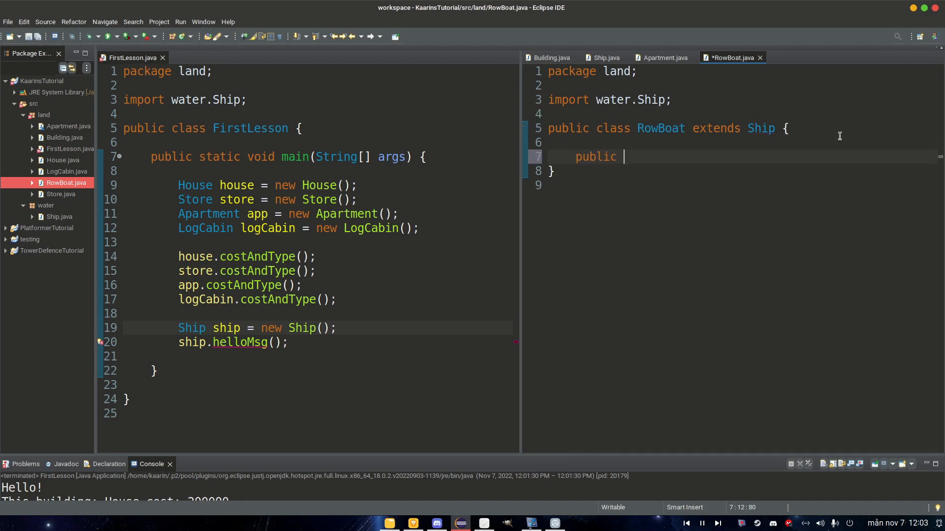
pyautogui.write('RowBoat()')
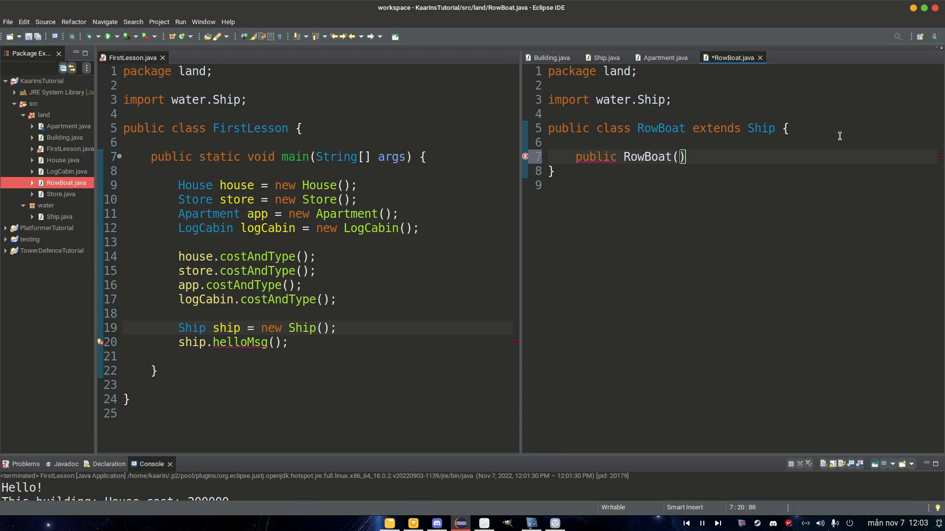
pyautogui.write('{')
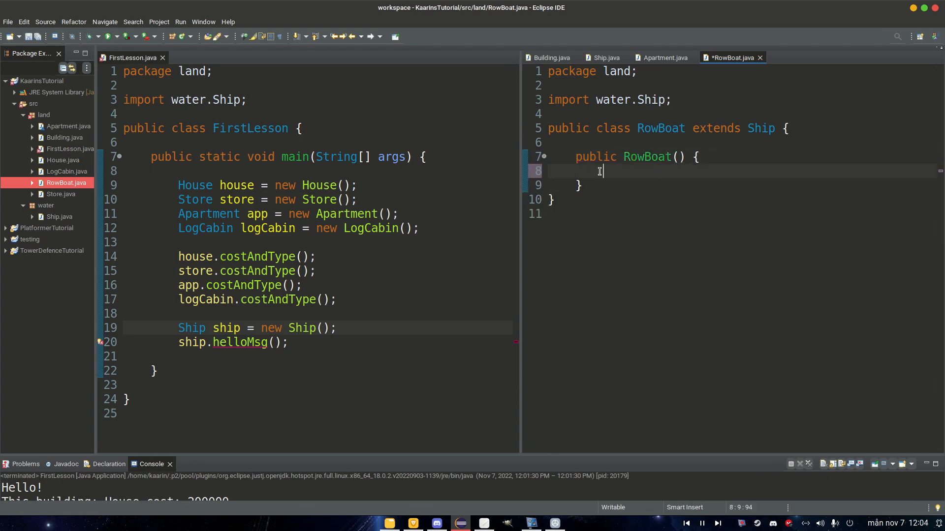
pyautogui.write('helloMsg();')
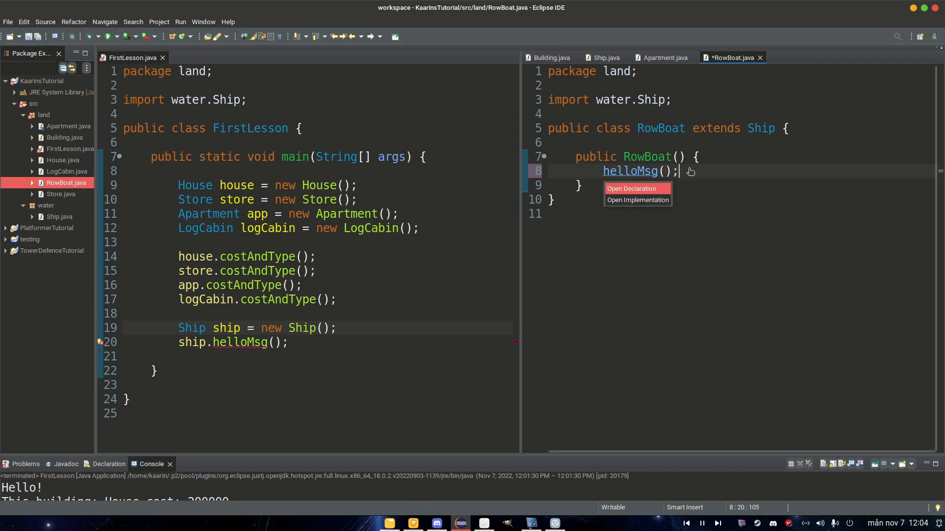
pyautogui.click(631, 188)
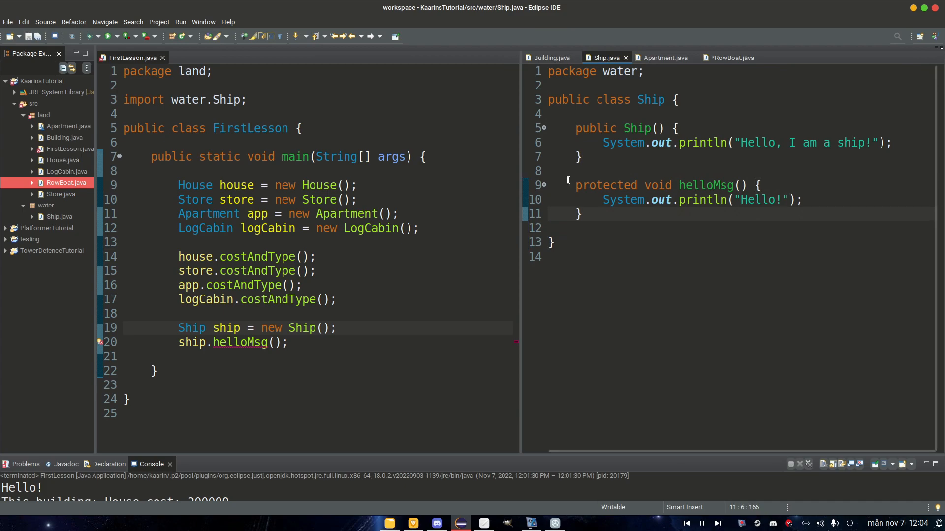
pyautogui.click(728, 57)
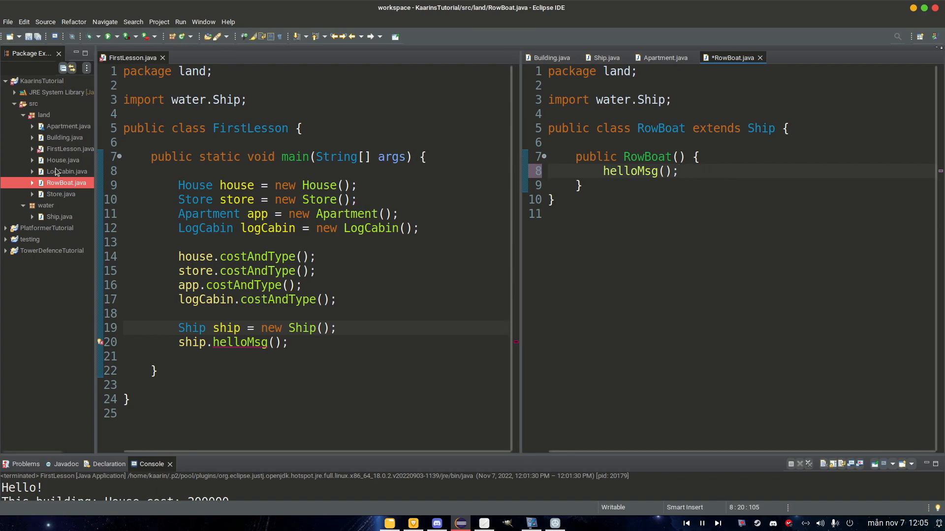
pyautogui.click(290, 342)
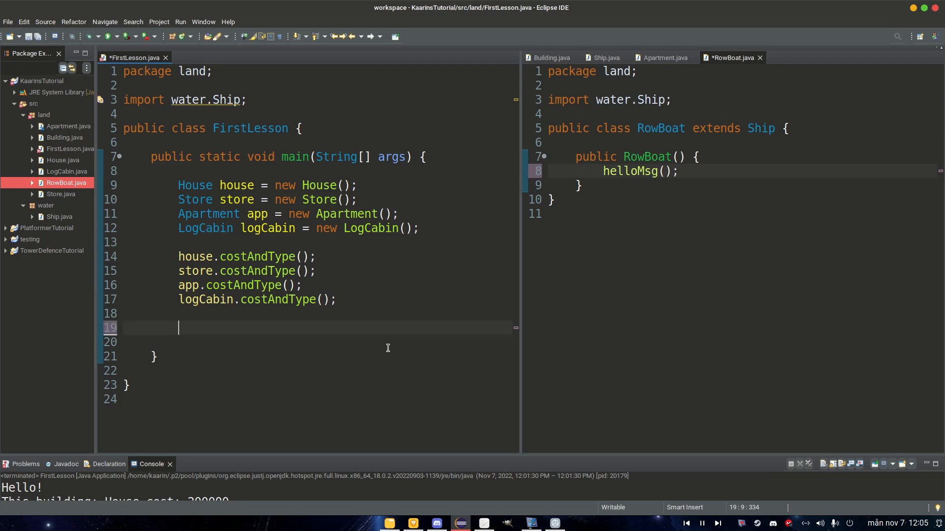
# Replace the Ship lines with 'RowBoat rowBoat = new RowBoat();', save, run to print both greetings, and review RowBoat.
pyautogui.write('RowBoat ro')
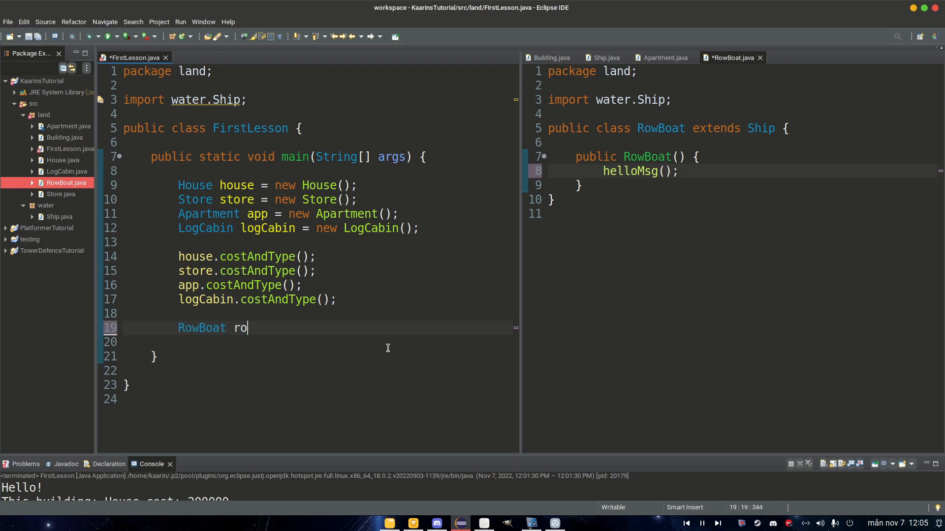
pyautogui.write('wBoat = new')
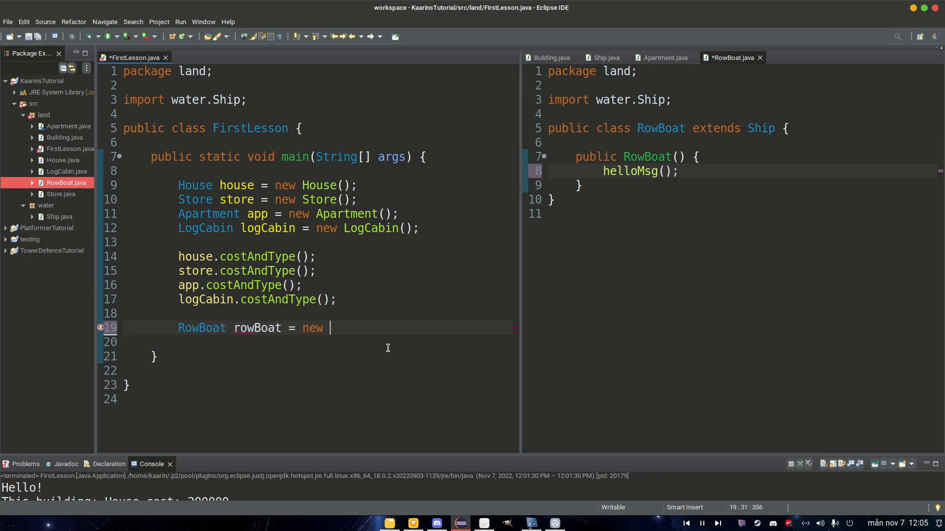
pyautogui.write('RowBoat();')
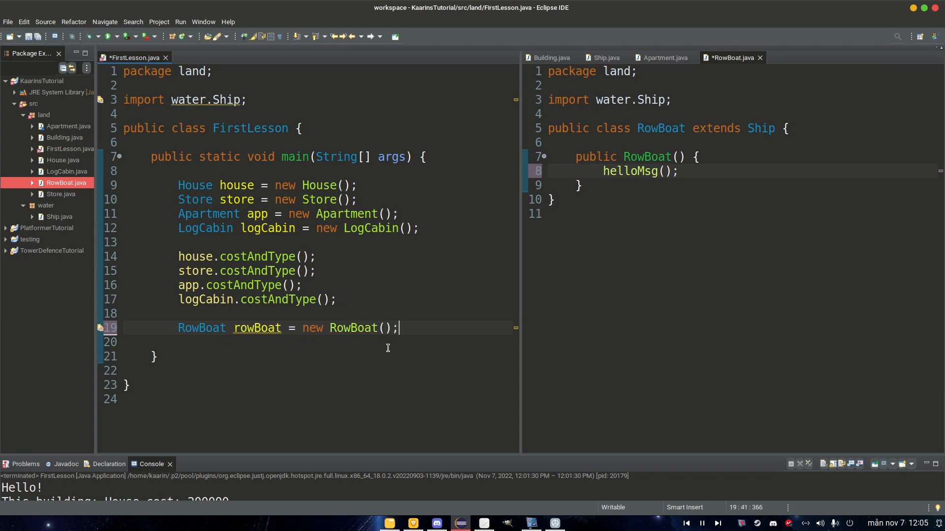
pyautogui.press('ctrl+s')
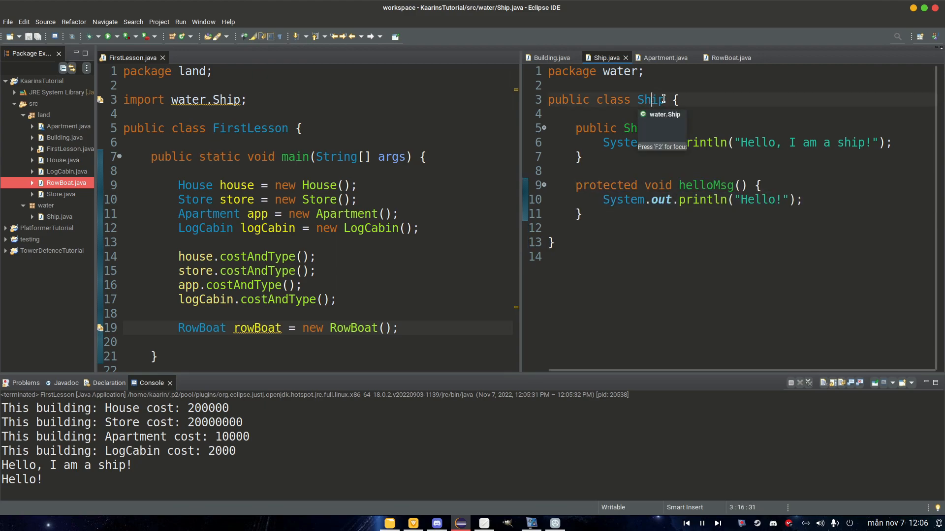
pyautogui.click(46, 205)
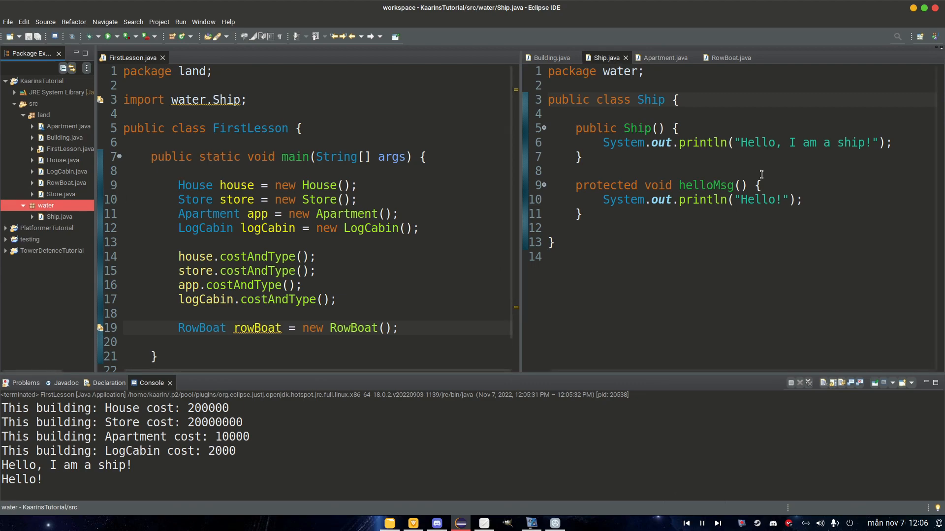
pyautogui.click(730, 57)
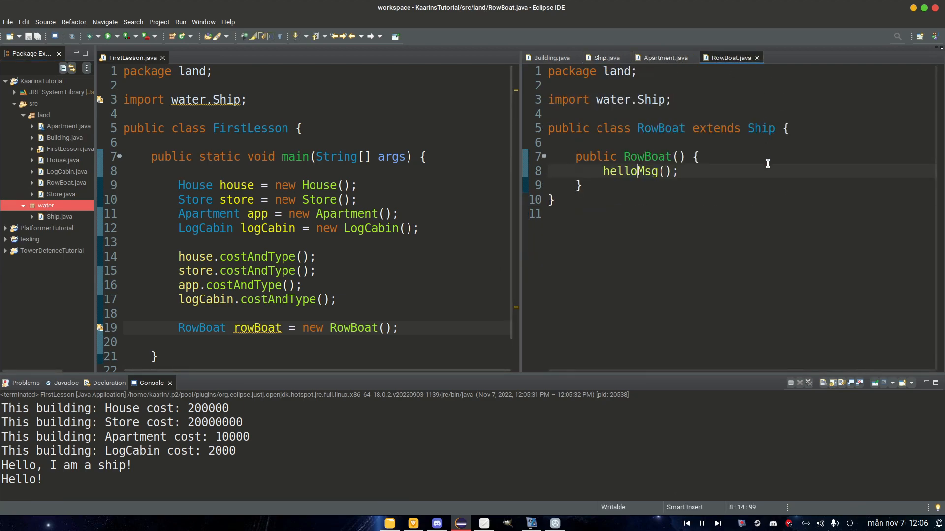